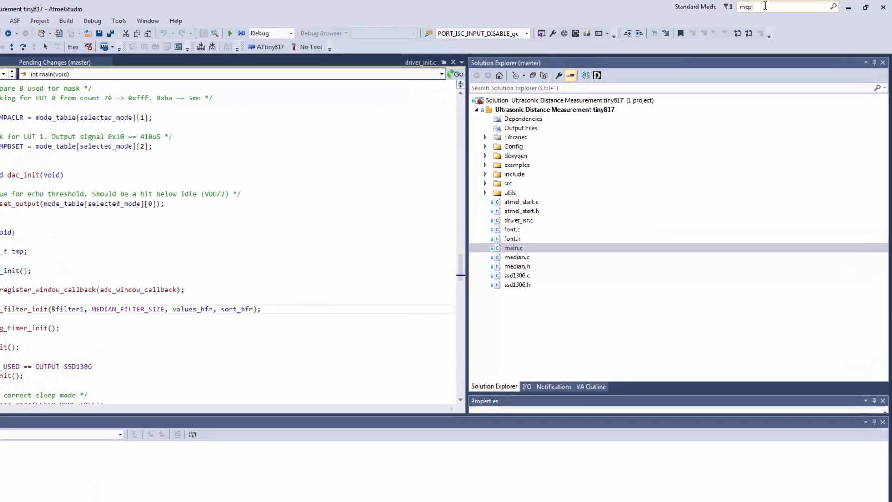
Enable map mode for the editor's vertical scroll bar via Quick Launch 'map' and preview the file lower down
text(map)
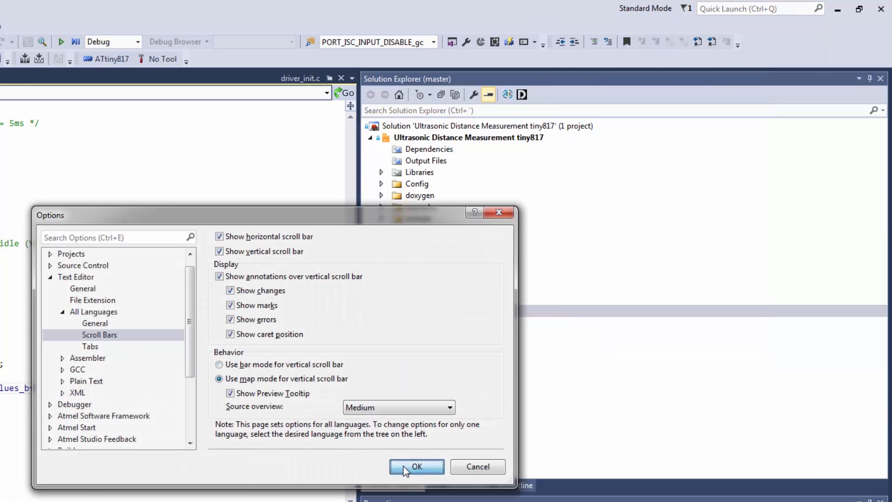
click(417, 467)
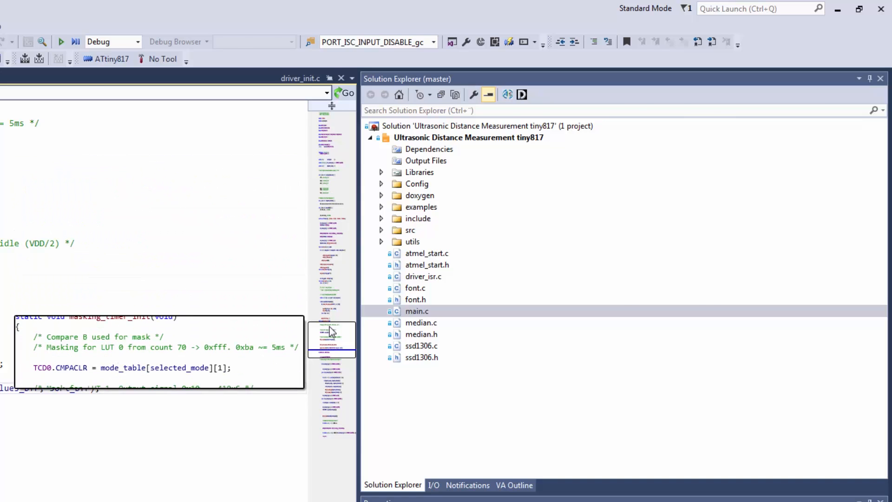
click(163, 118)
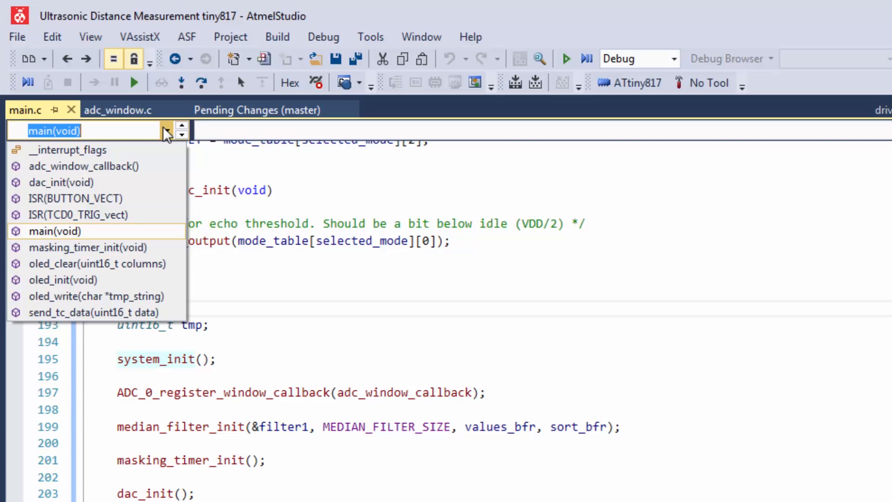
Jump to main, browse the VAssistX menu and launch VA Outline via Quick Launch 'outline'
click(54, 231)
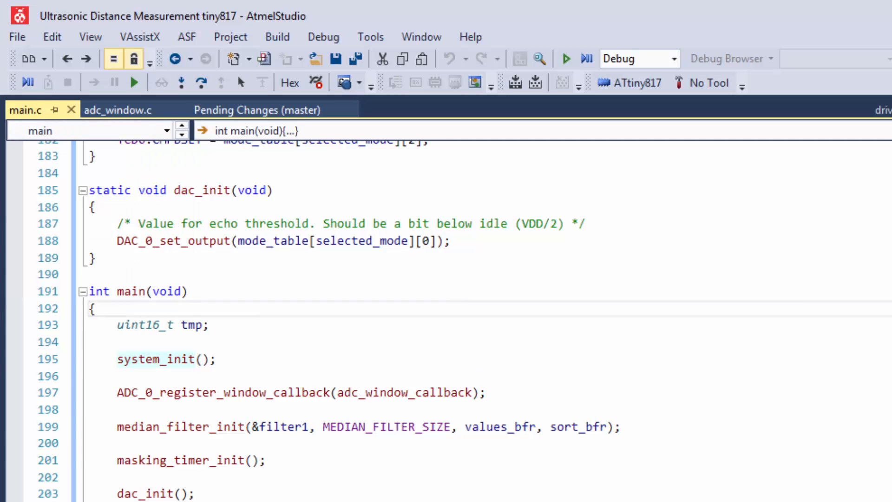
mouse_move(131, 59)
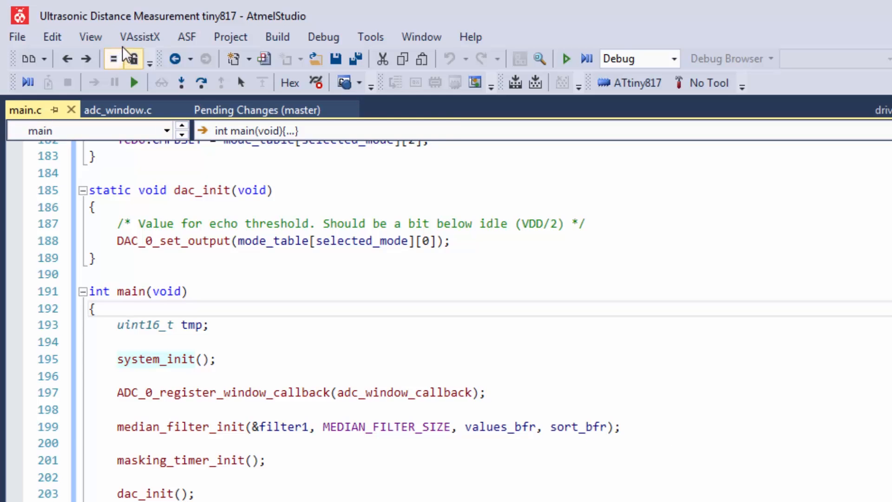
click(138, 36)
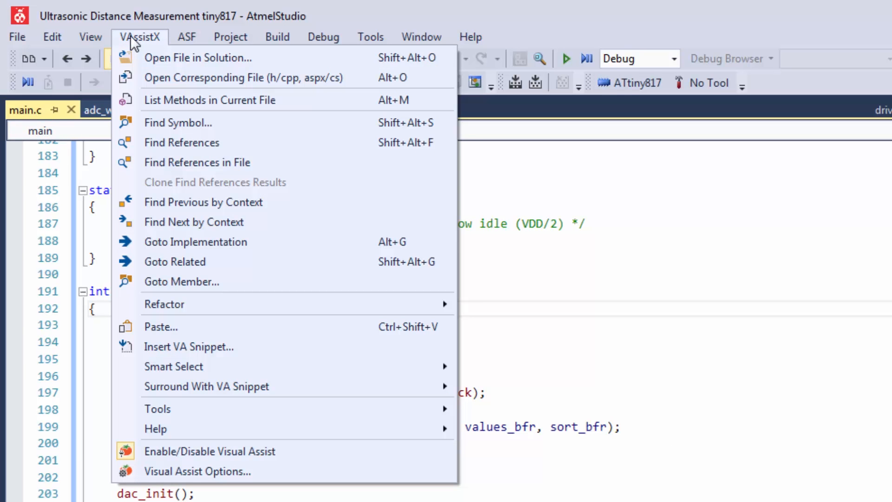
mouse_move(157, 409)
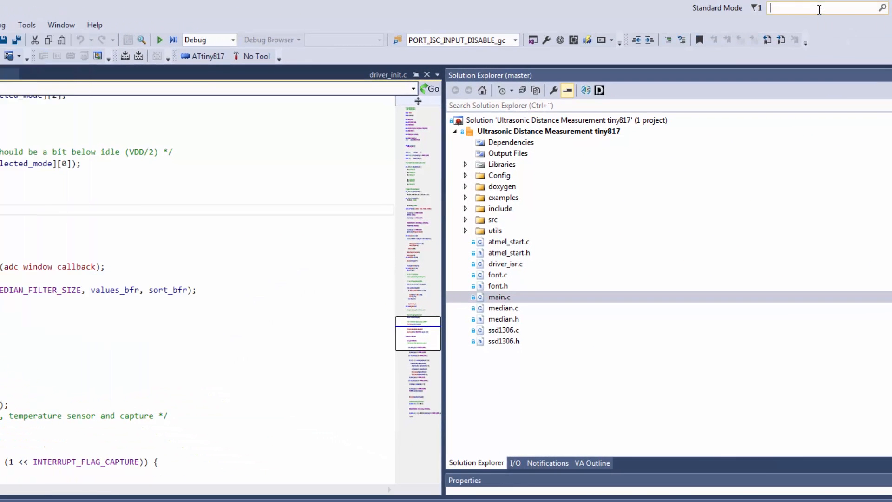
text(outline)
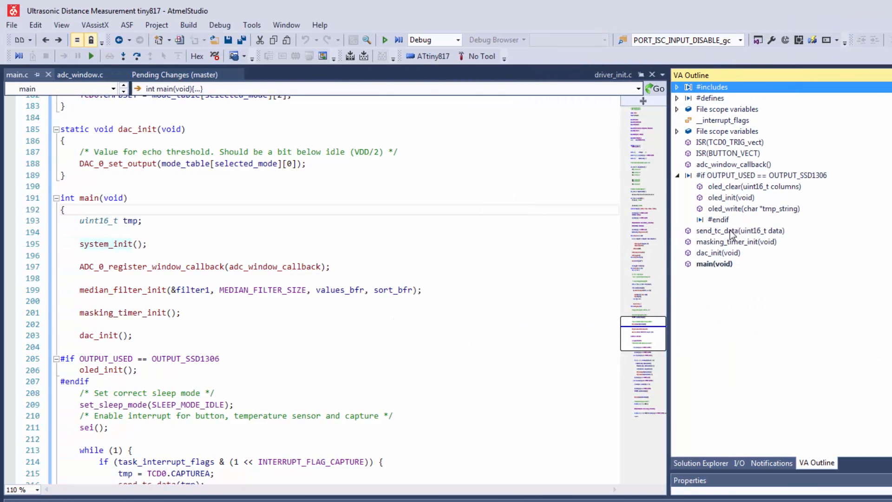
mouse_move(455, 282)
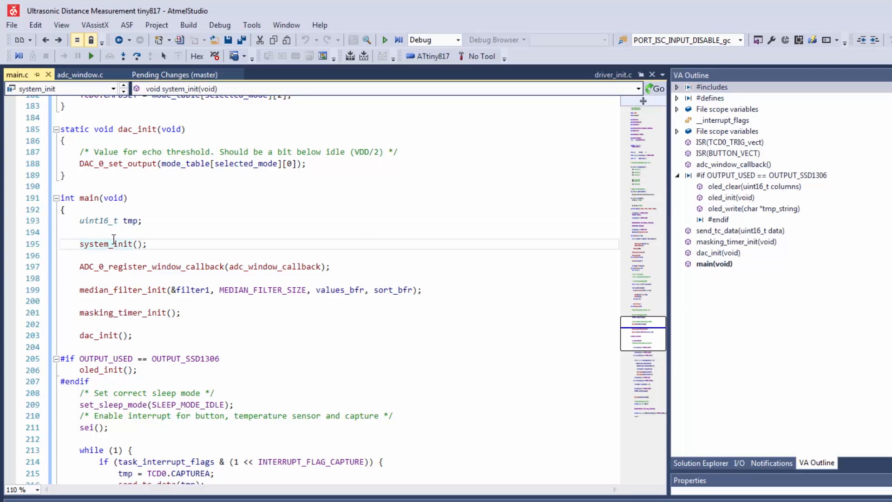
Follow system_init to its definition in driver_init.c and locate where ADC_0_init is defined
key(alt+g)
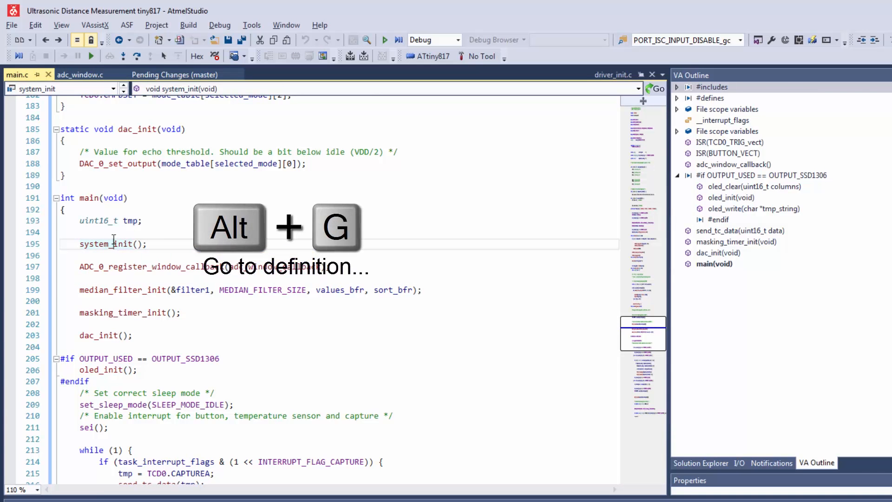
key(Alt+G)
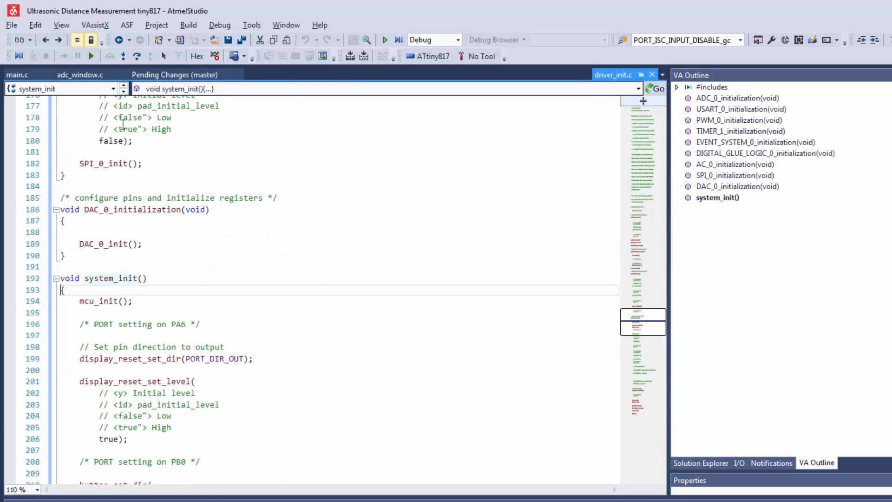
click(114, 88)
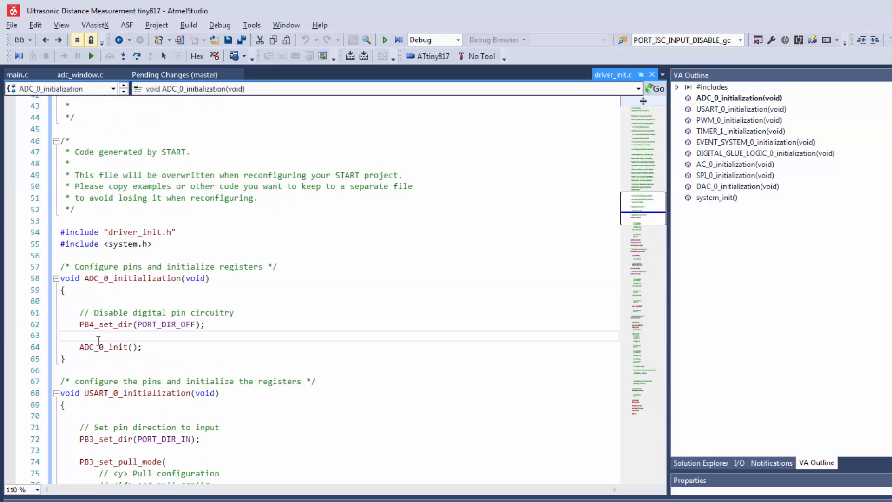
click(102, 346)
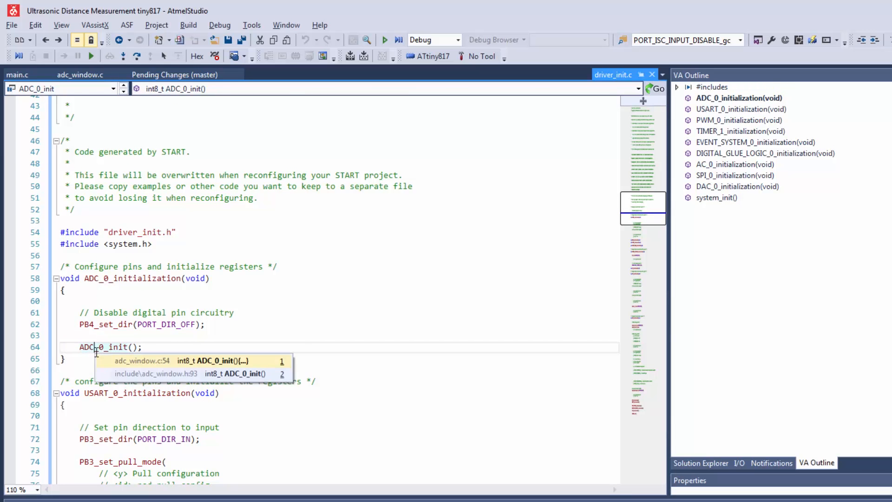
click(142, 361)
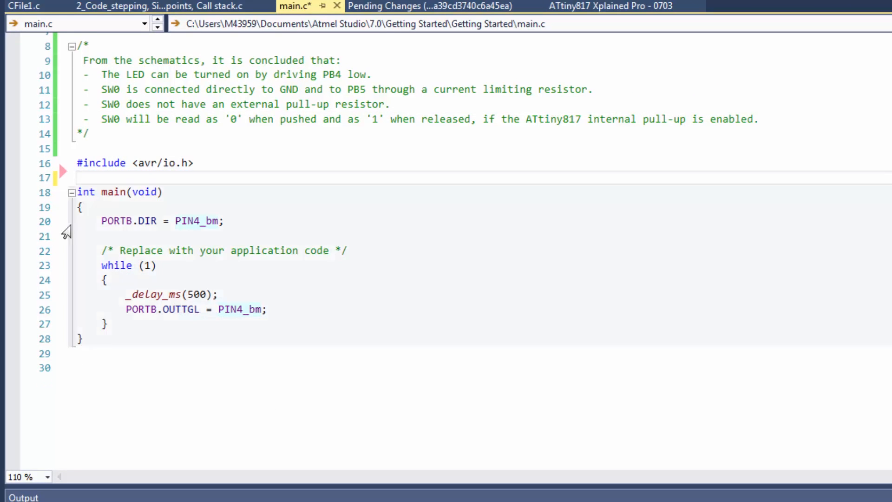
Remove the delay and LED toggle lines from the while(1) loop
drag(127, 295, 298, 308)
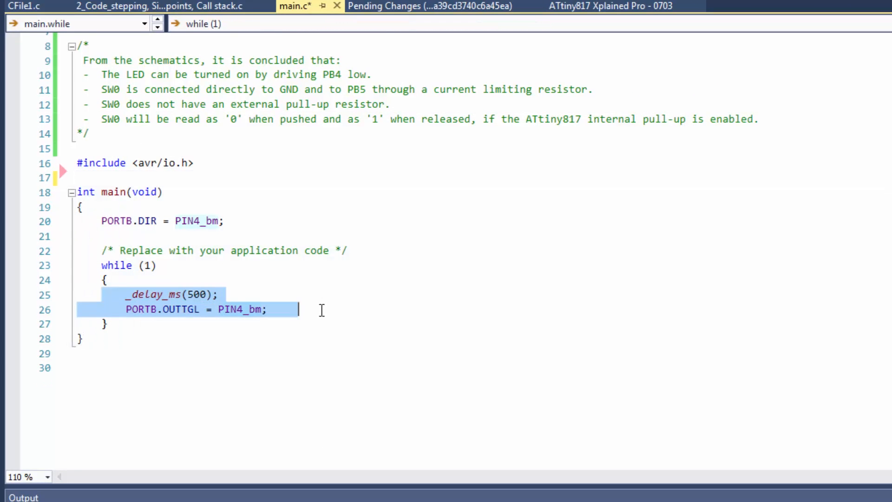
key(Delete)
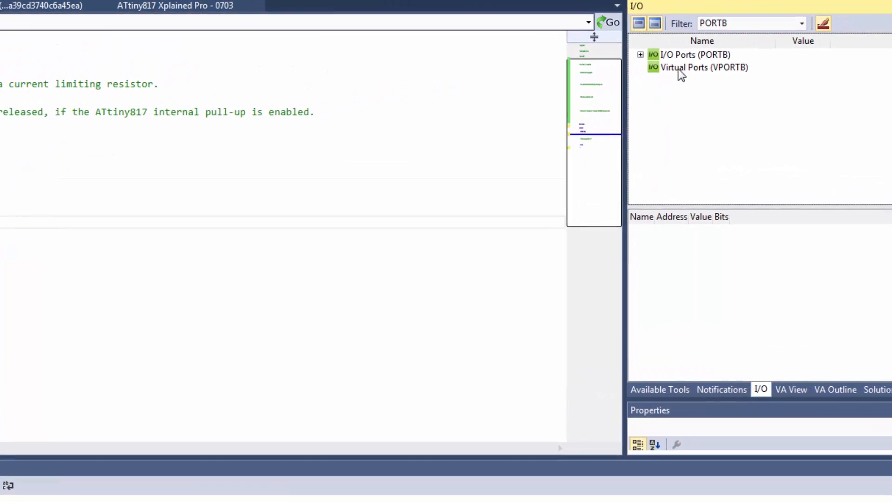
Inspect PORTB's PIN5CTRL fields in the I/O view and begin a new PORTB line in main
click(692, 55)
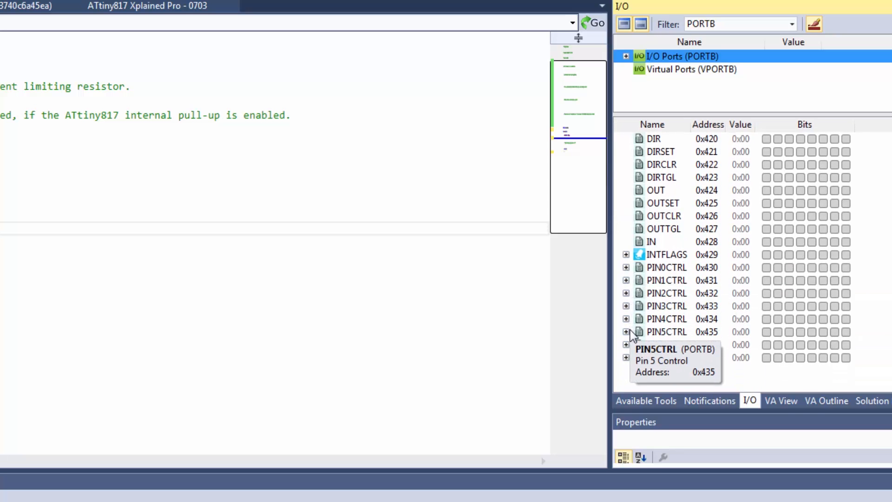
click(626, 332)
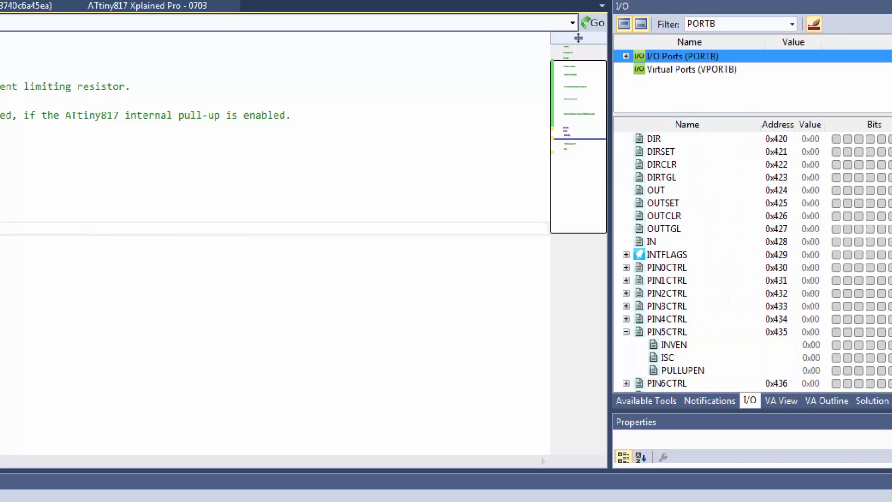
text(PORTB)
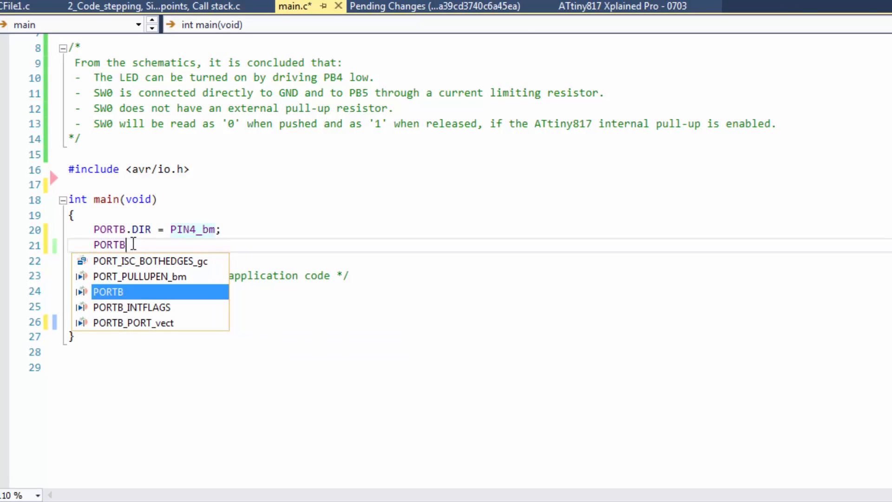
Write PORTB.PIN5CTRL = PORT_PULLUPEN_bm; using filtered completion suggestions to find the pull-up constant
text(.)
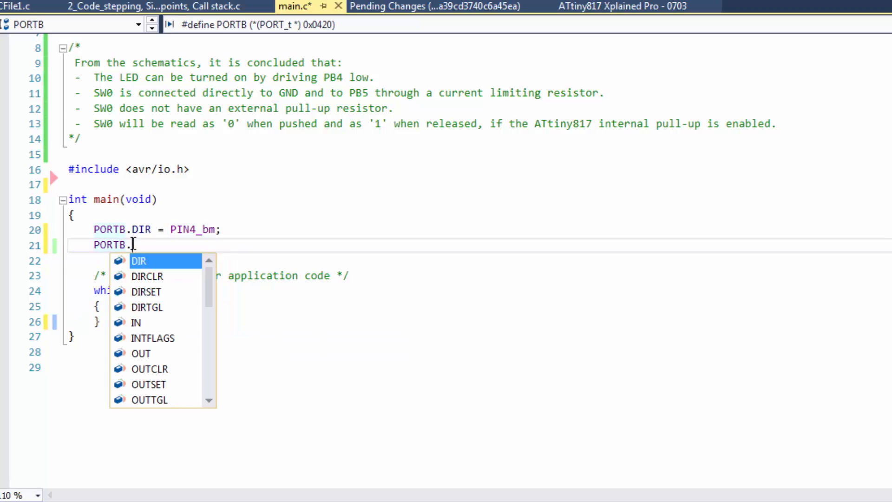
text(PIN5CTRL)
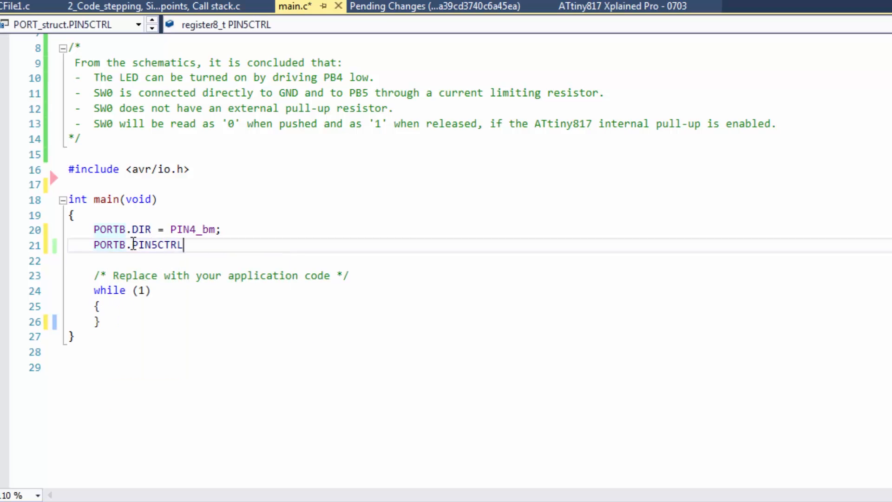
text(= pu)
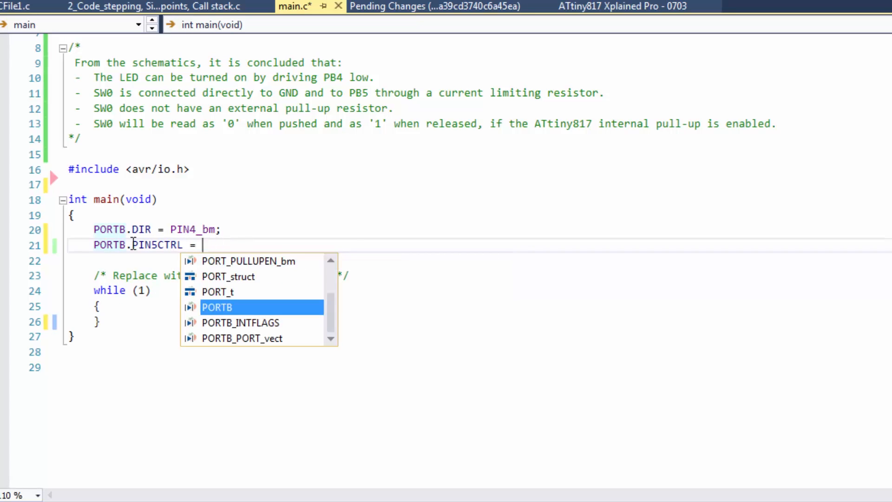
text(pp)
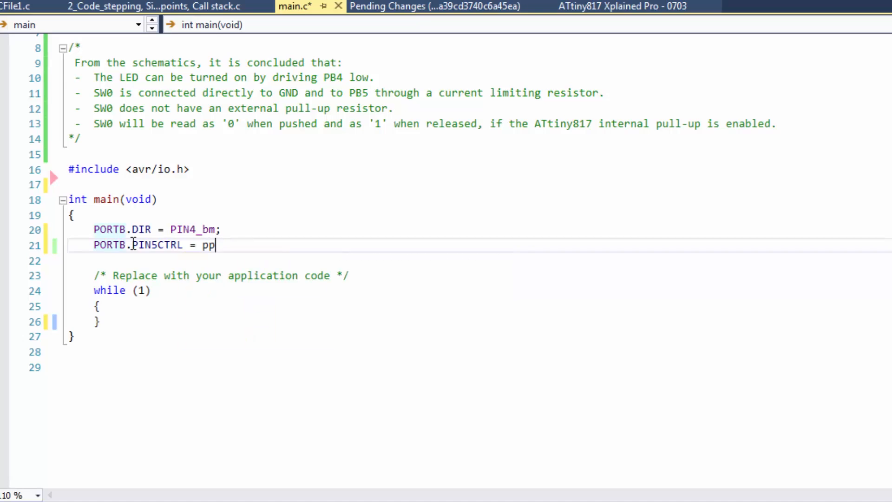
text(P)
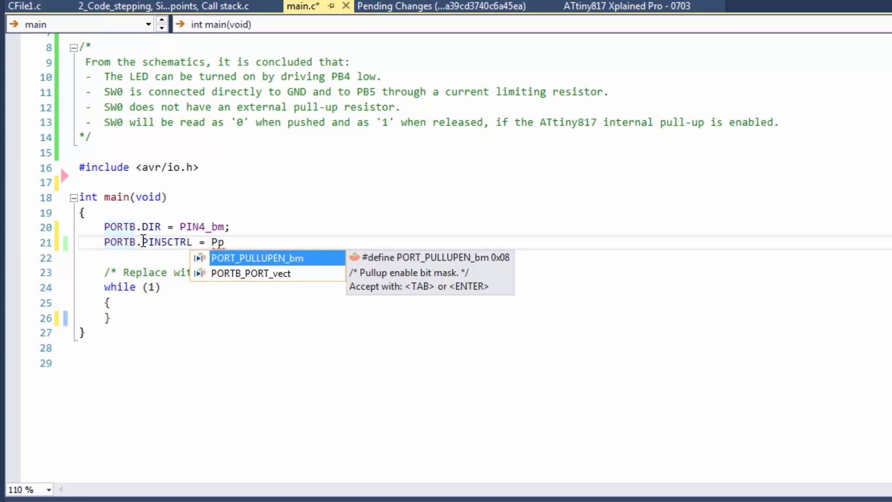
text(o)
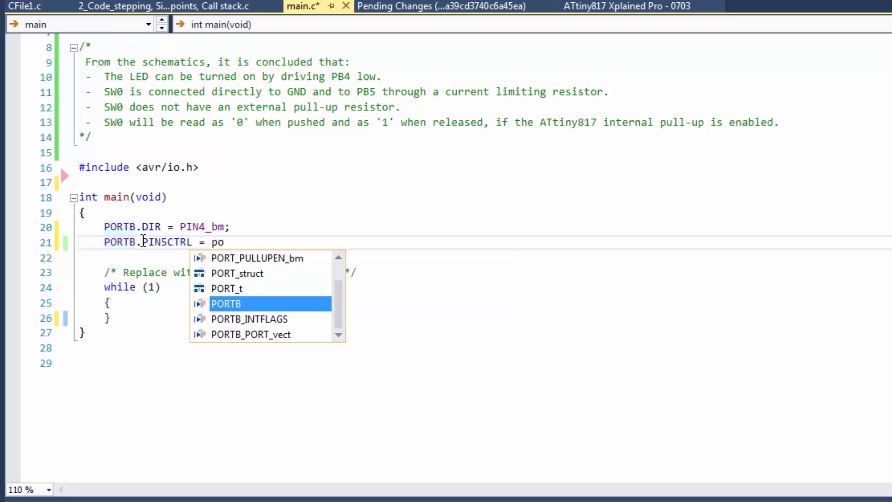
text(r)
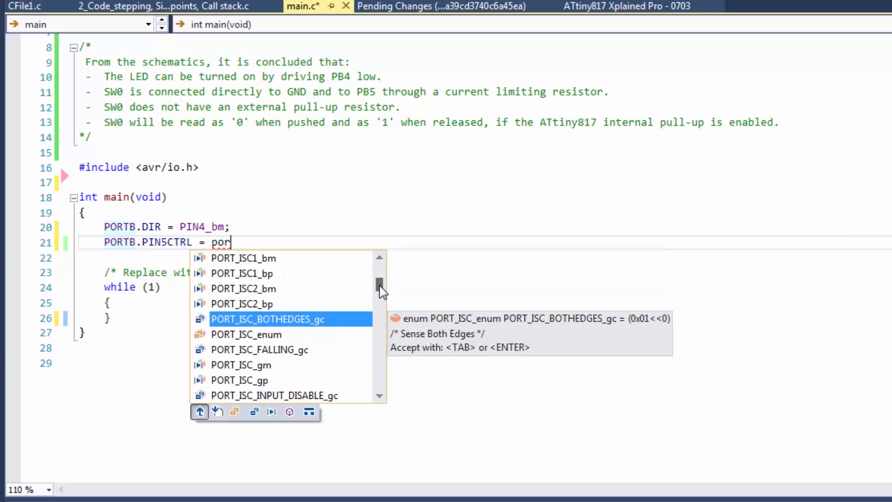
scroll(down, 3)
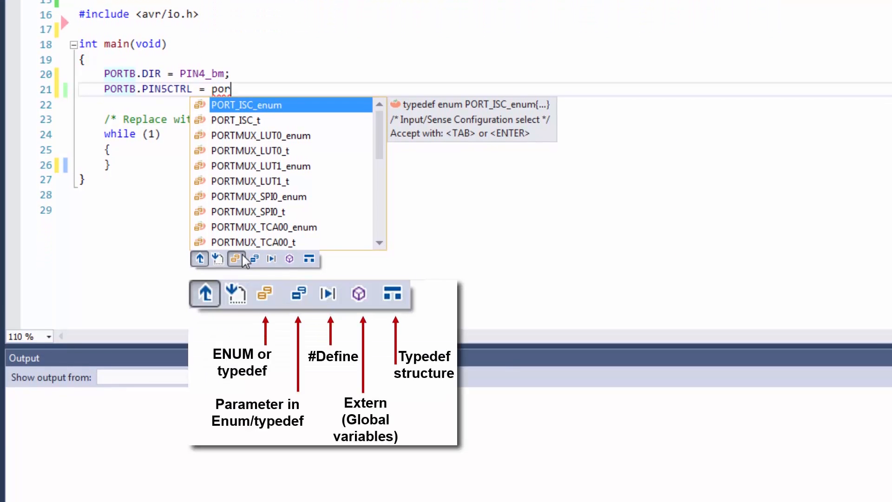
click(255, 259)
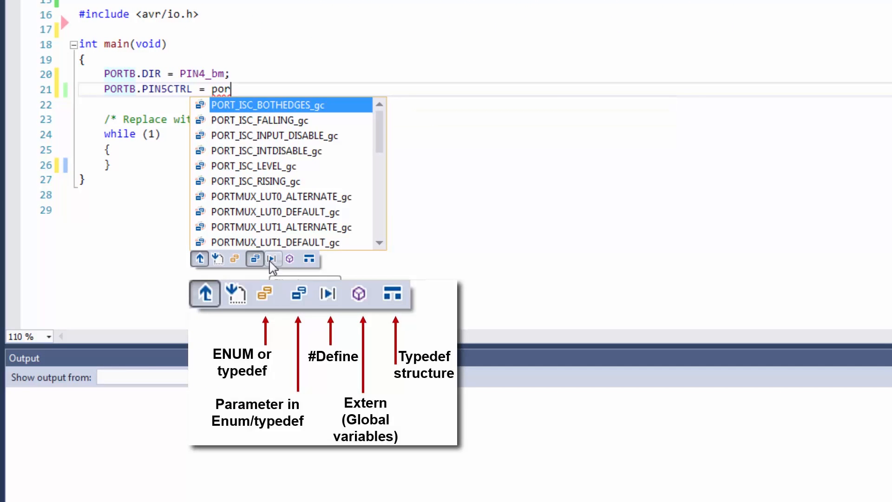
click(273, 258)
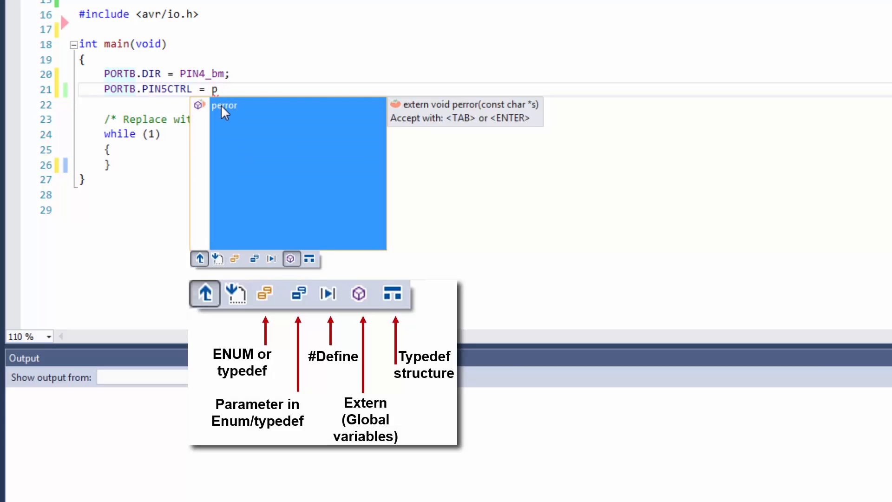
click(309, 260)
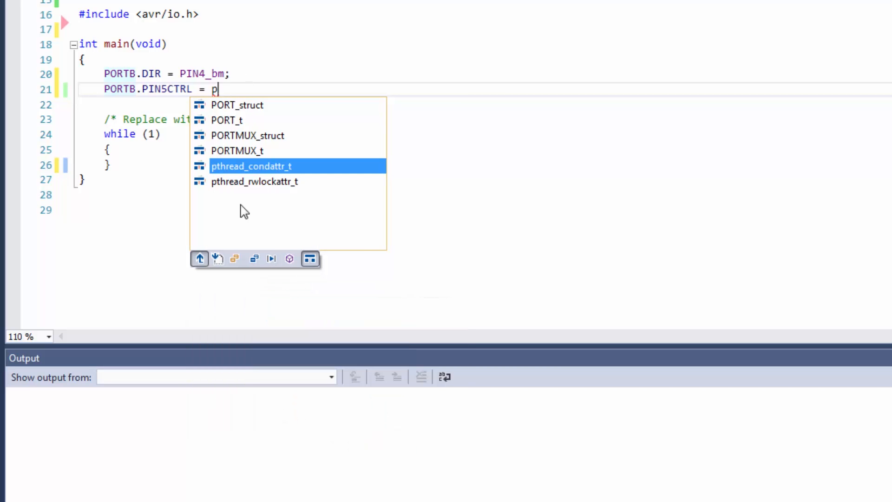
text(p)
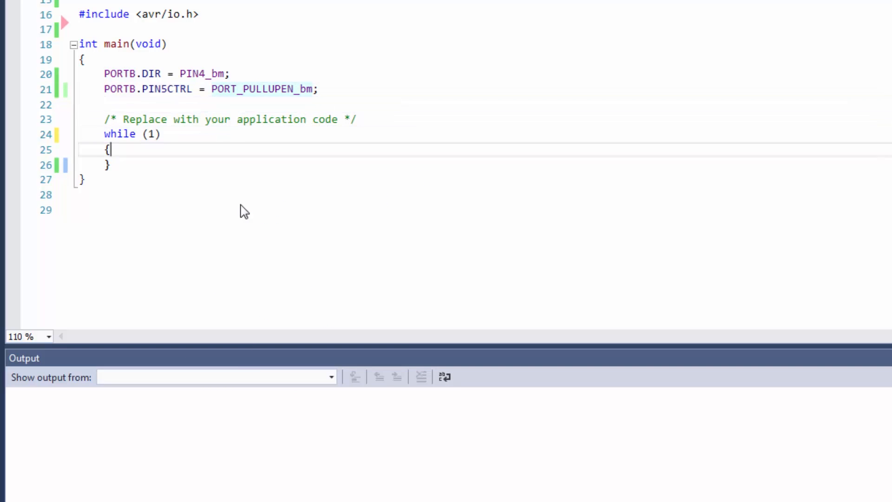
Surround the loop body with a VA if () {} else {} block
key(enter)
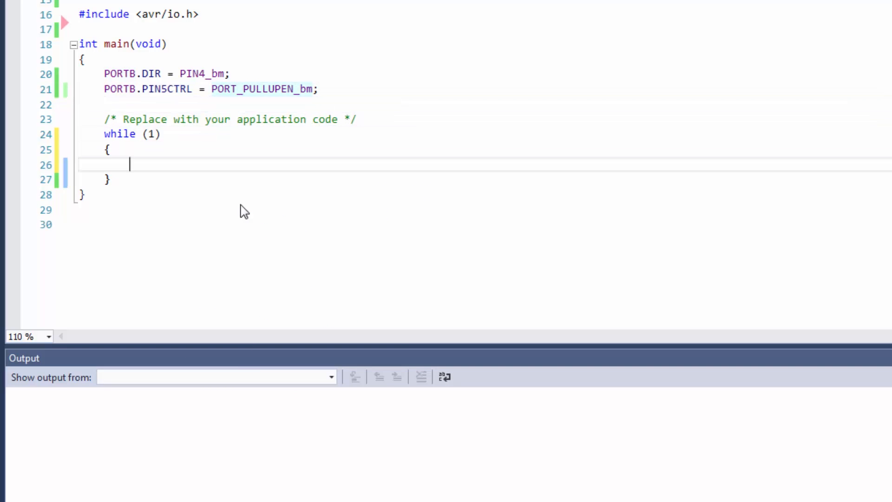
text(if)
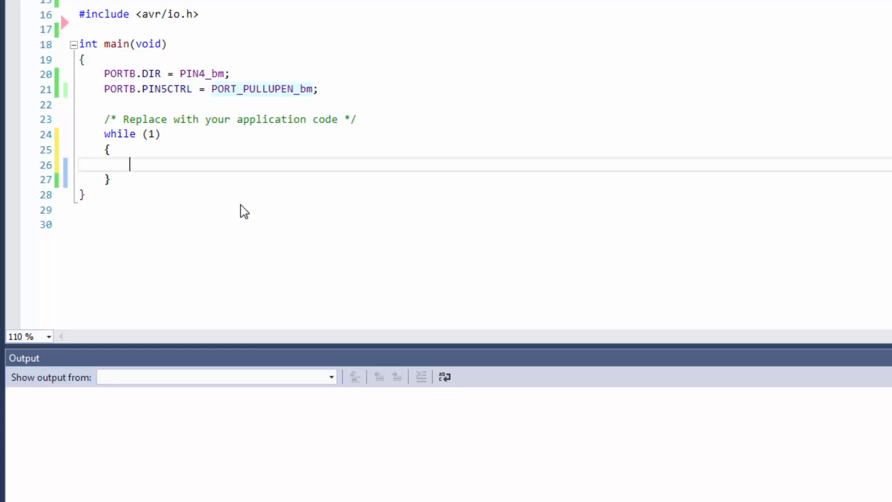
right_click(130, 165)
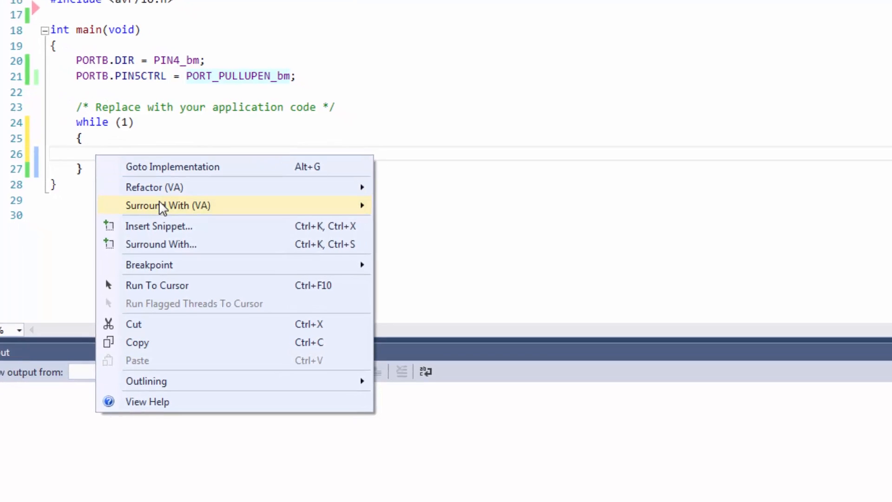
mouse_move(167, 206)
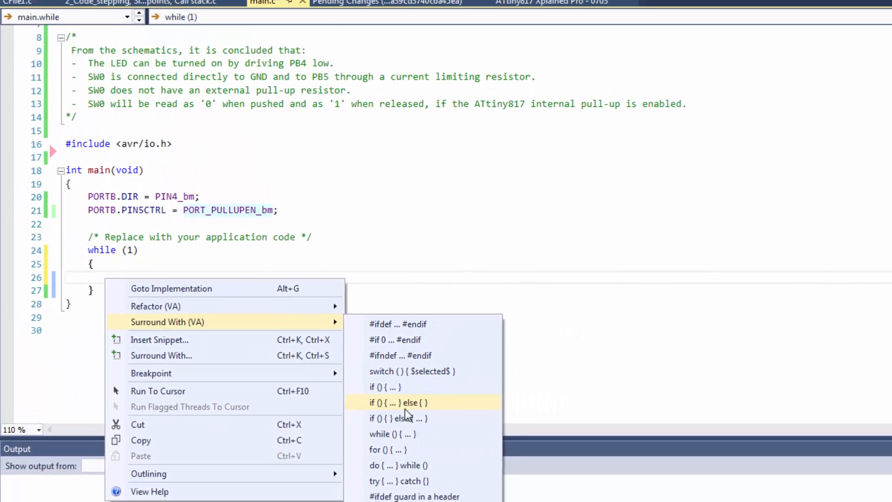
click(400, 402)
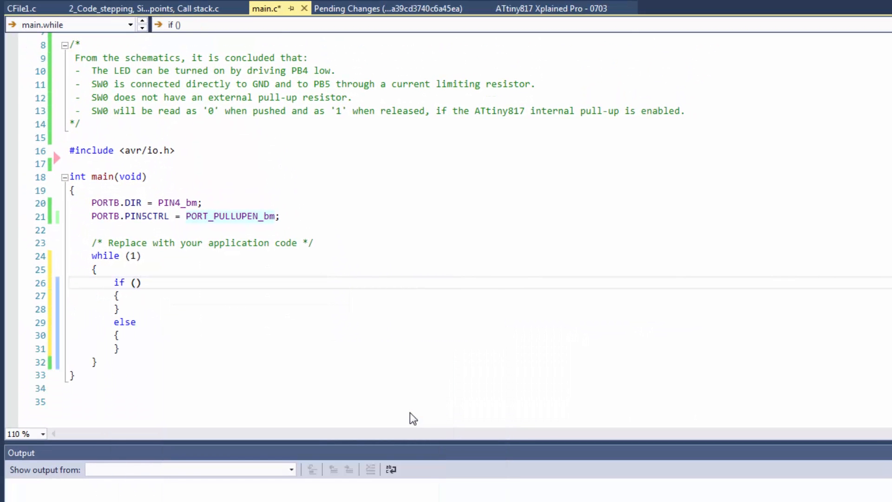
Fill in the !PORTB.IN switch check with PORTB.OUTCLR = PIN4_bm; and the matching OUTSET statement
text(!(PORTB.IN & PIN5_bm)
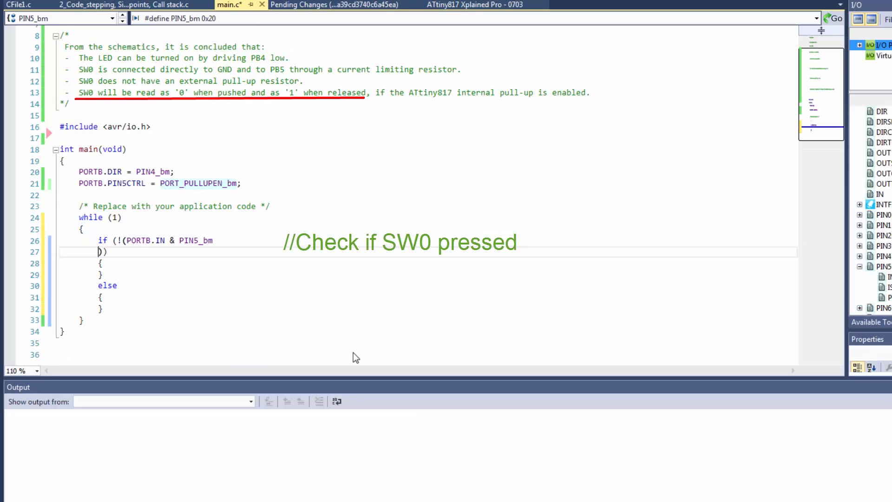
text(PORTB.ou)
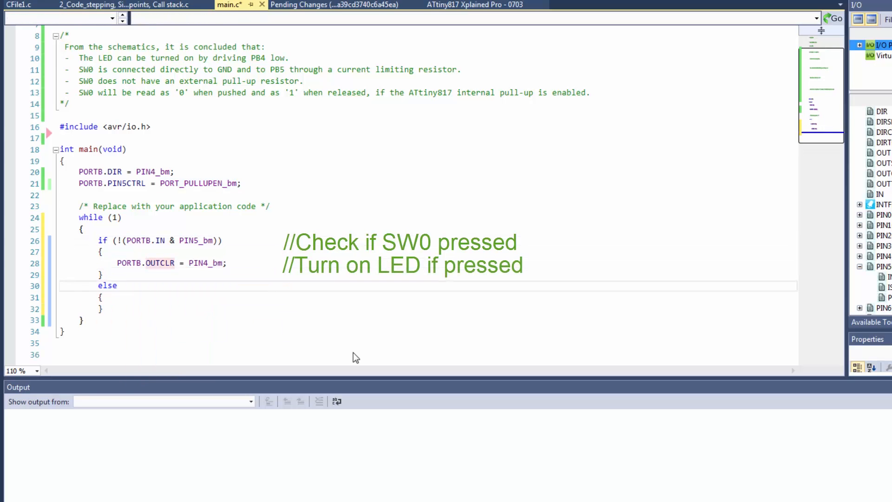
text(PORTB.OUTCLR = PIN4_bm;)
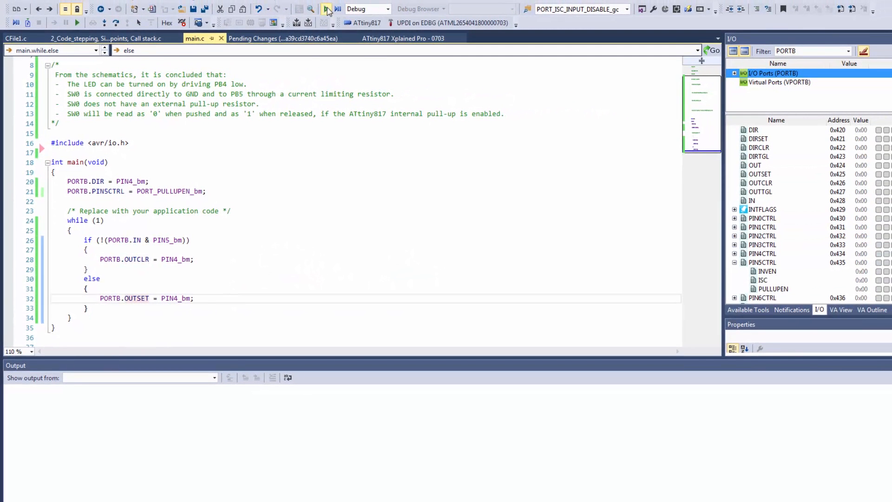
Build the project successfully (108 bytes program memory)
click(326, 8)
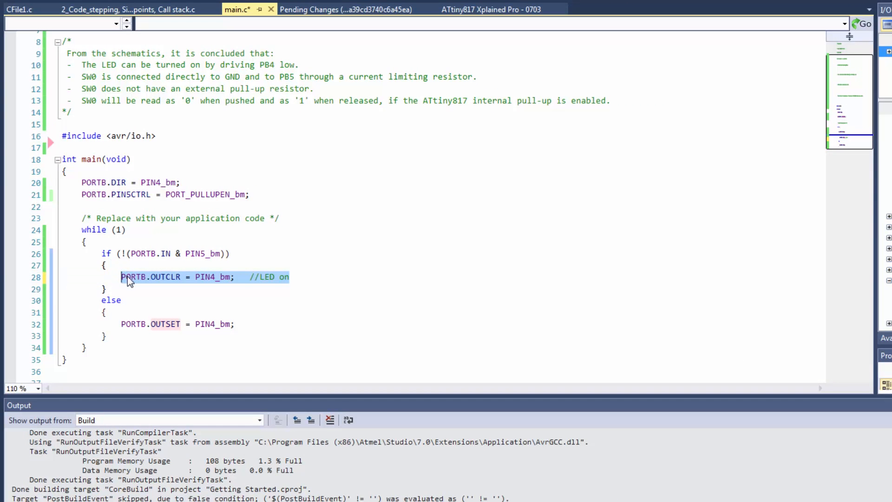
Extract the LED statements into LED_on and LED_off functions via VA Extract Method
right_click(159, 278)
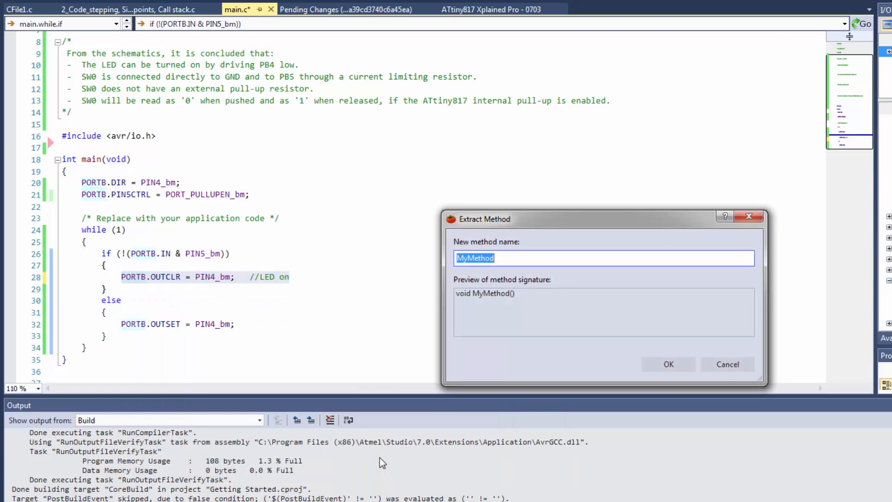
text(LED_)
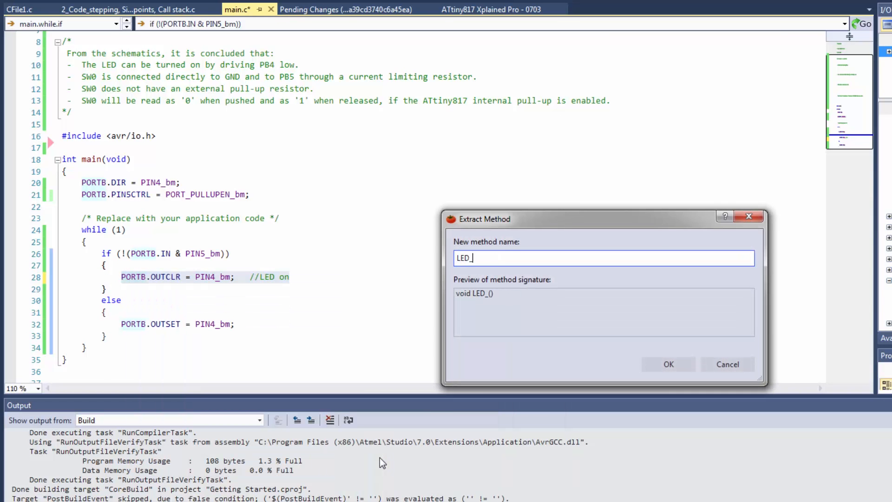
click(669, 364)
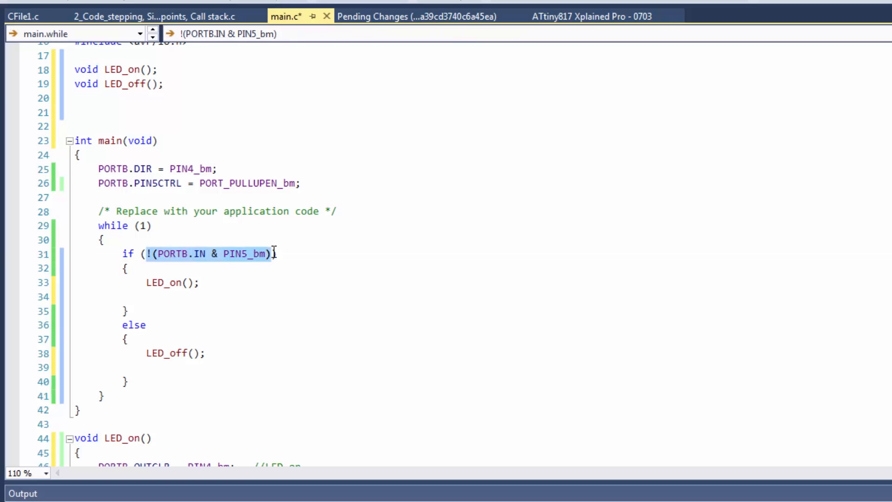
Extract the switch-press condition into a bool SW_get_state() function called by the if
right_click(250, 254)
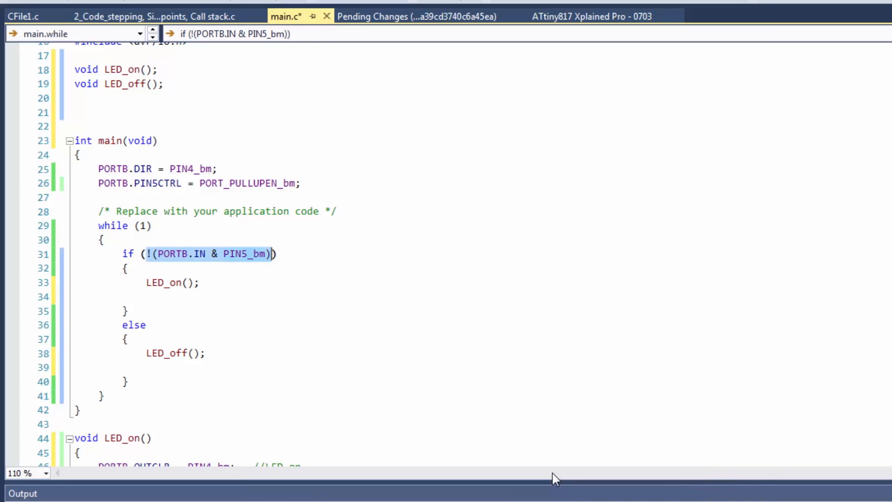
text(SW_get_:s)
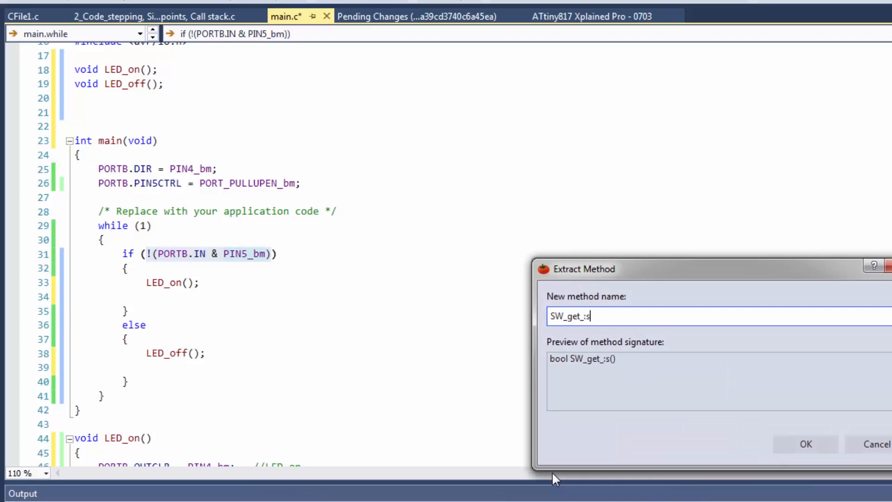
text(tate)
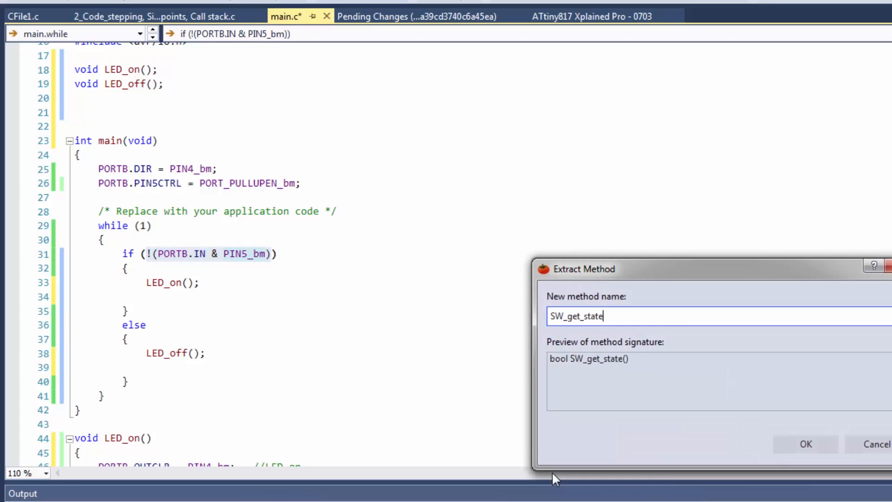
click(805, 444)
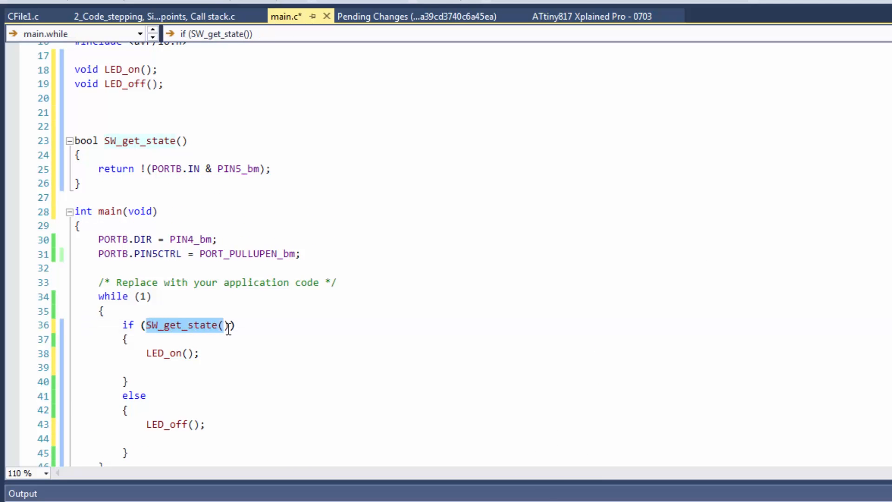
Introduce a bool SW_state variable from the SW_get_state() call and add #include <stdbool.h>
right_click(188, 326)
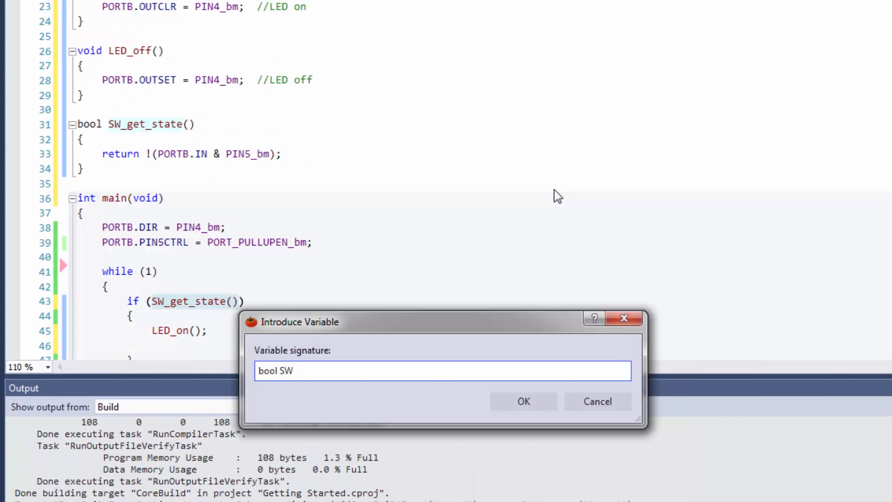
text(_)
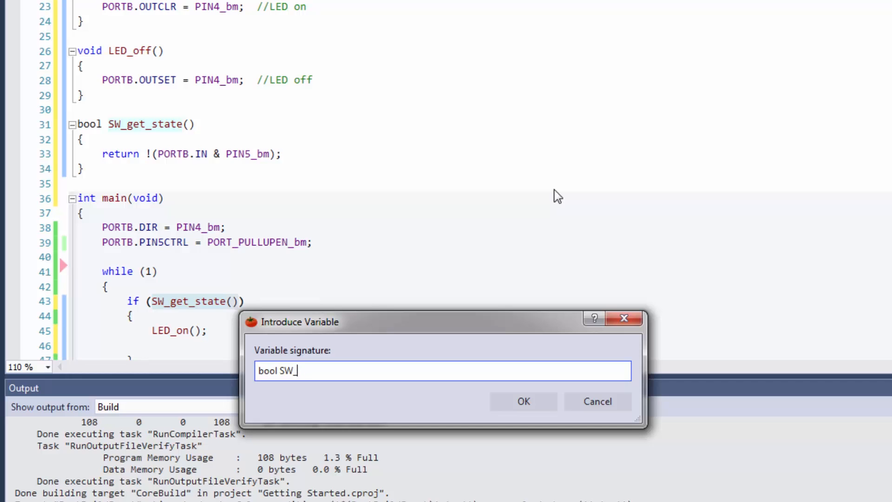
text(state();)
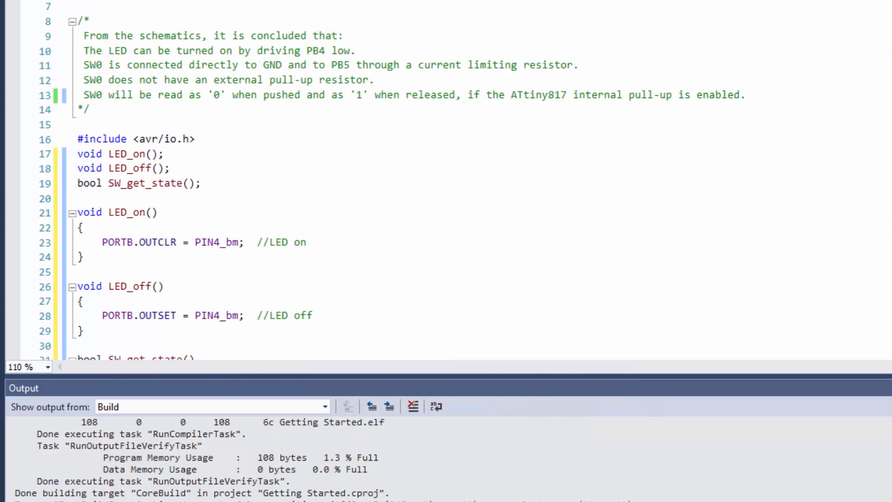
text(#include <st>)
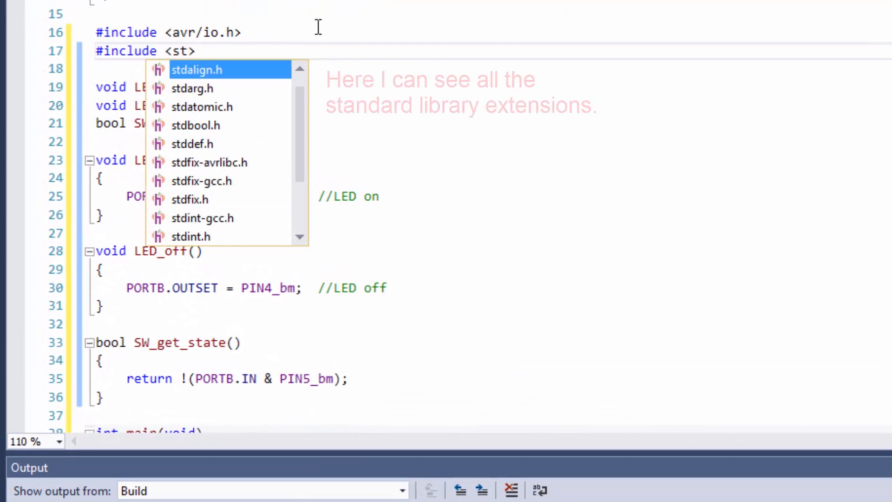
text(db)
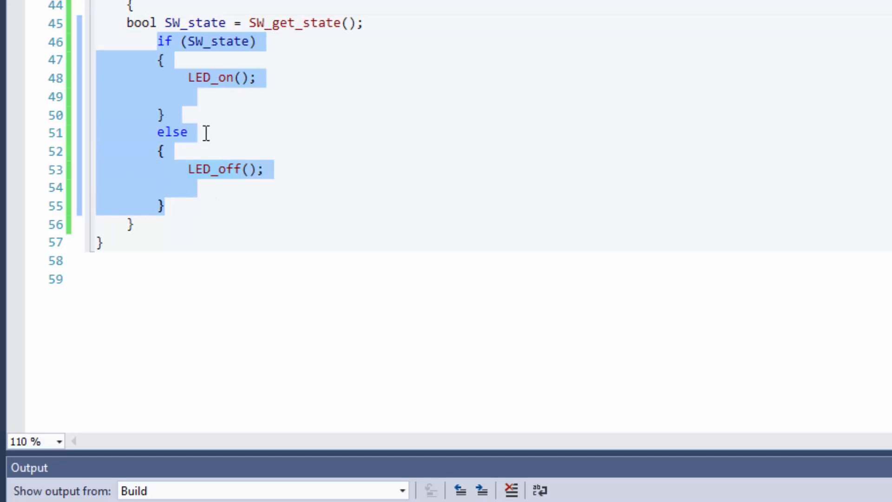
mouse_move(201, 48)
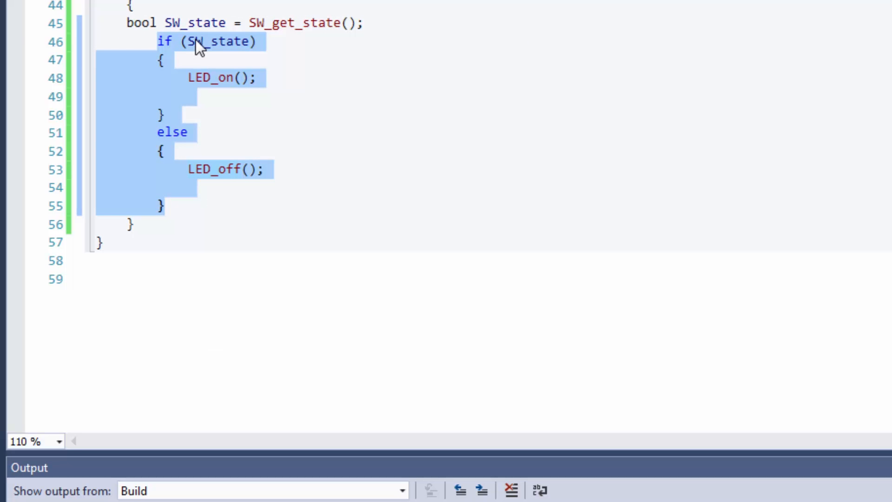
Extract the if–else block into LED_set_state(bool SW_state) and review the generated function
right_click(199, 46)
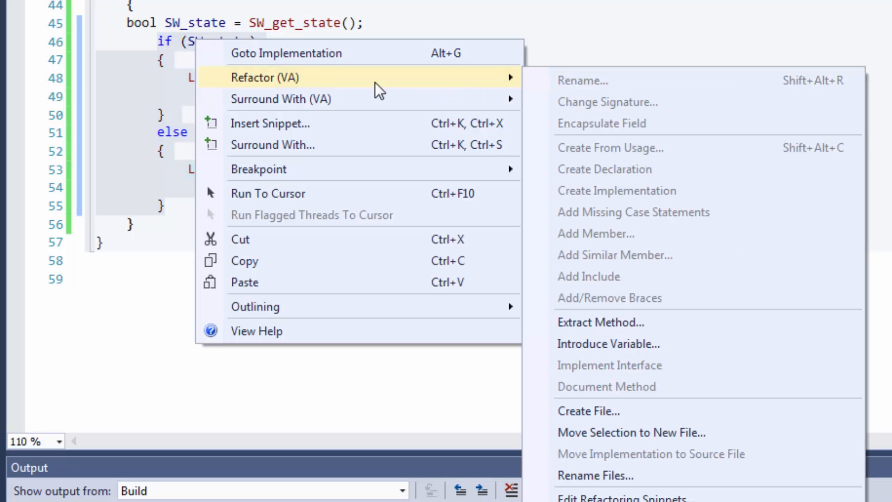
click(600, 323)
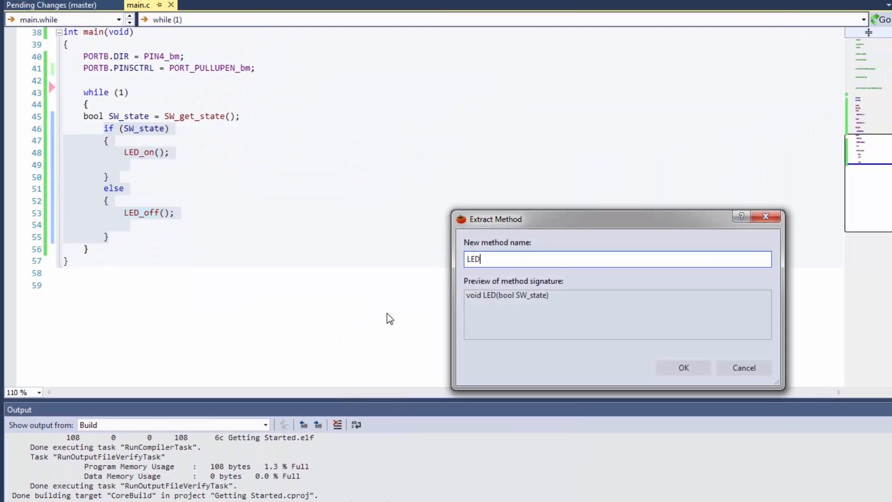
click(683, 368)
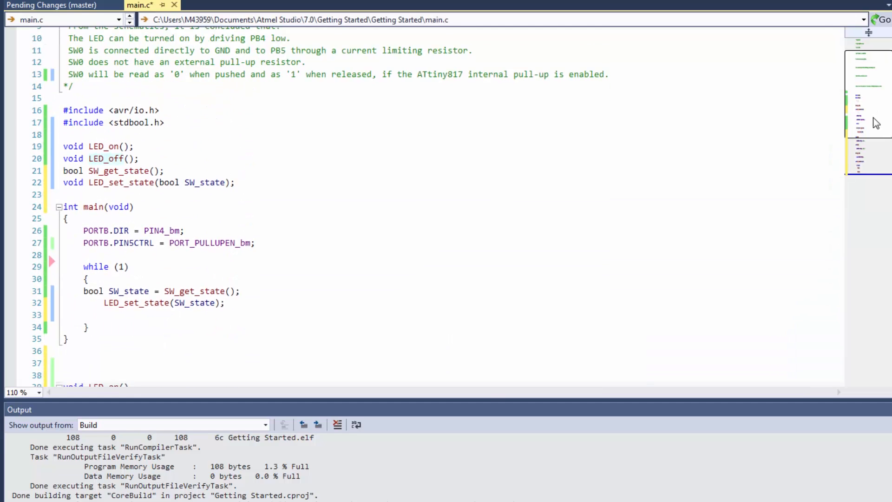
scroll(down, 3)
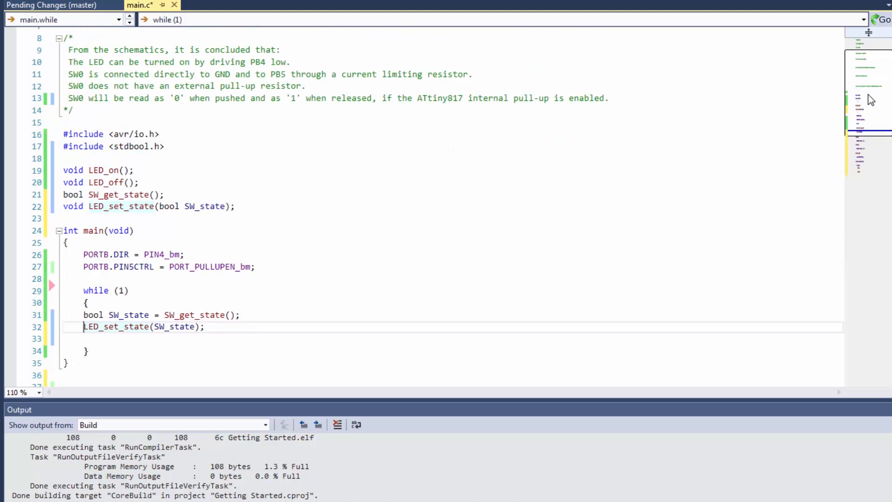
scroll(down, 3)
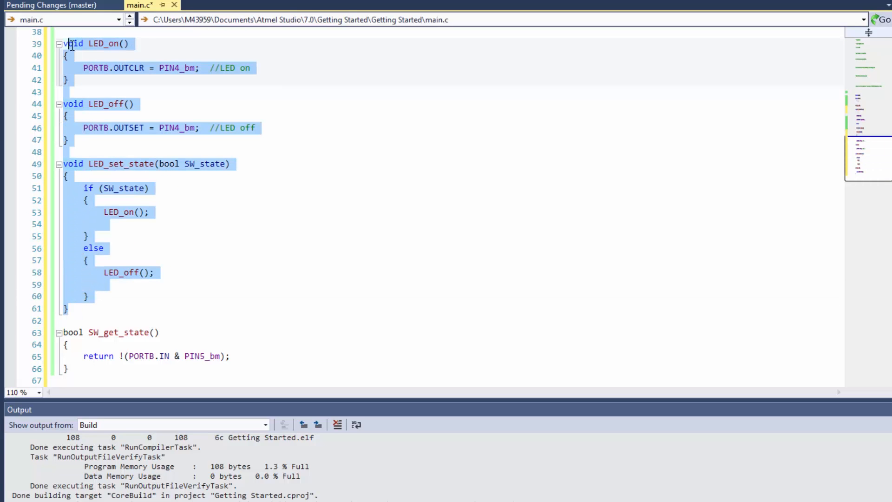
right_click(73, 51)
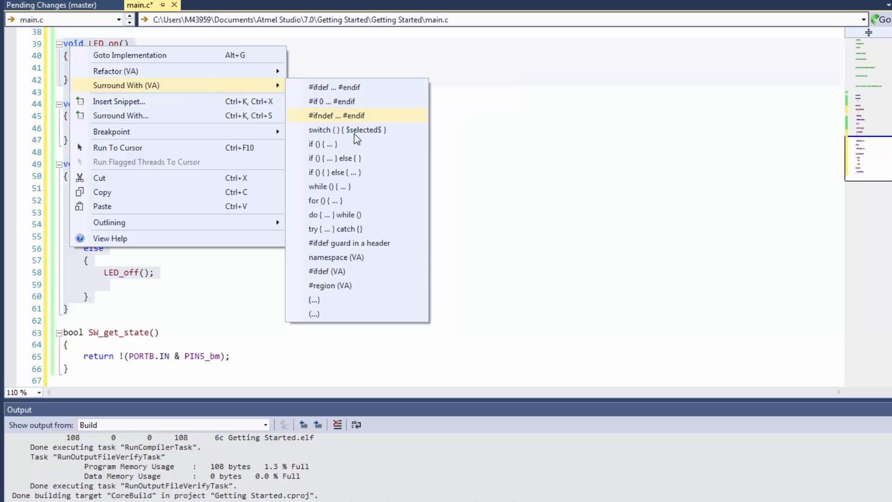
click(330, 286)
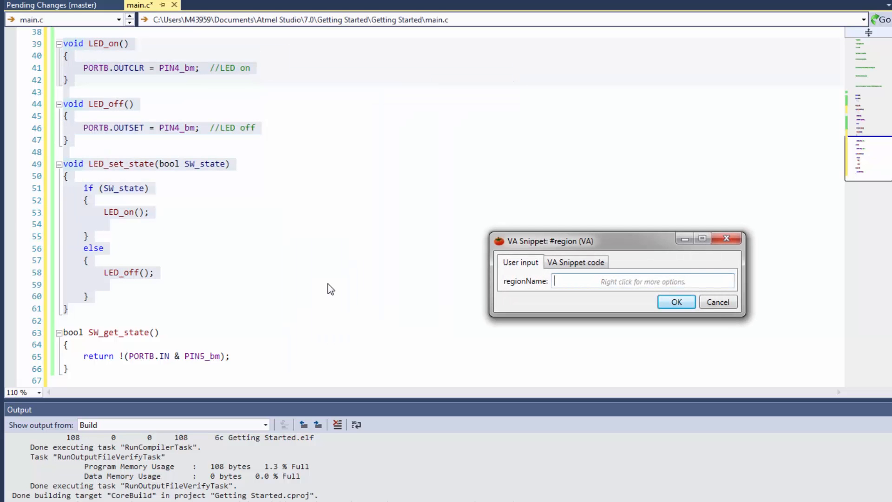
text(LED_fun)
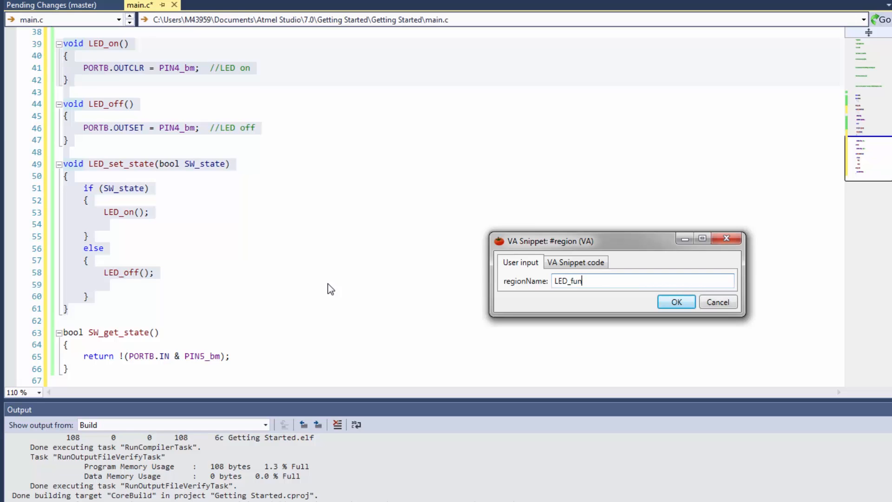
click(676, 302)
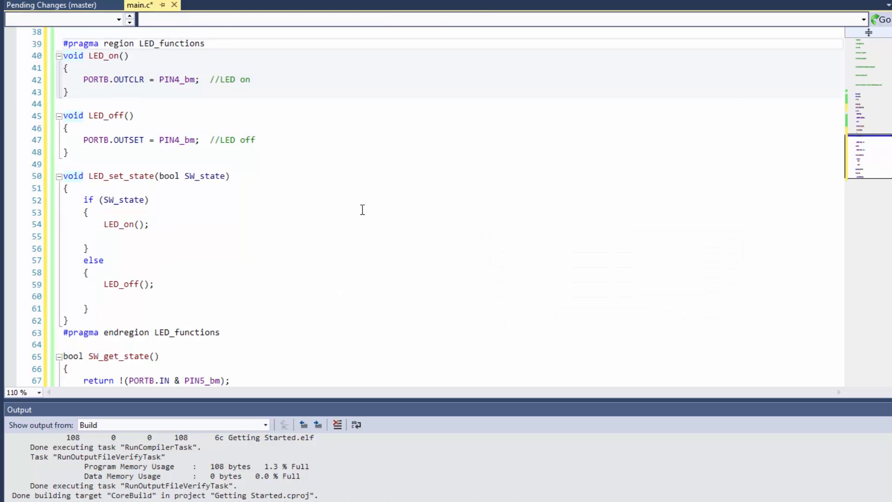
click(59, 44)
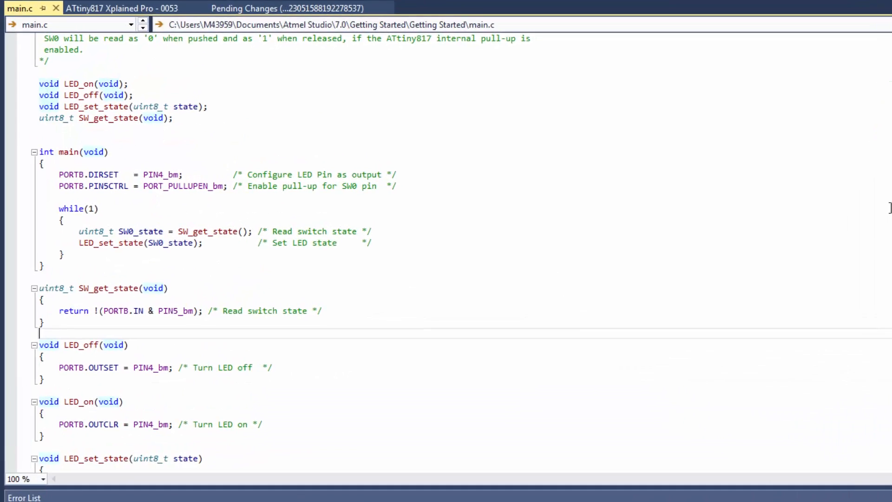
Move SW_get_state, LED_off and LED_on via Refactor (VA) Move Selection to New File, named led.c
scroll(down, 3)
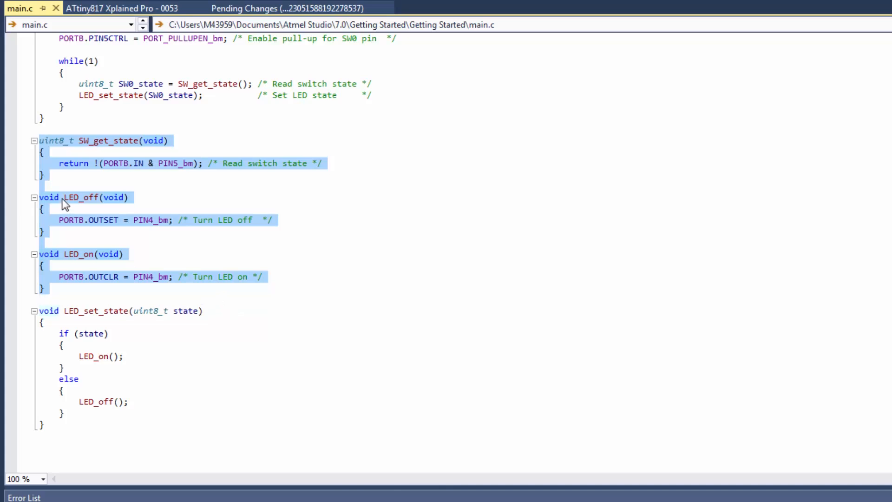
right_click(63, 204)
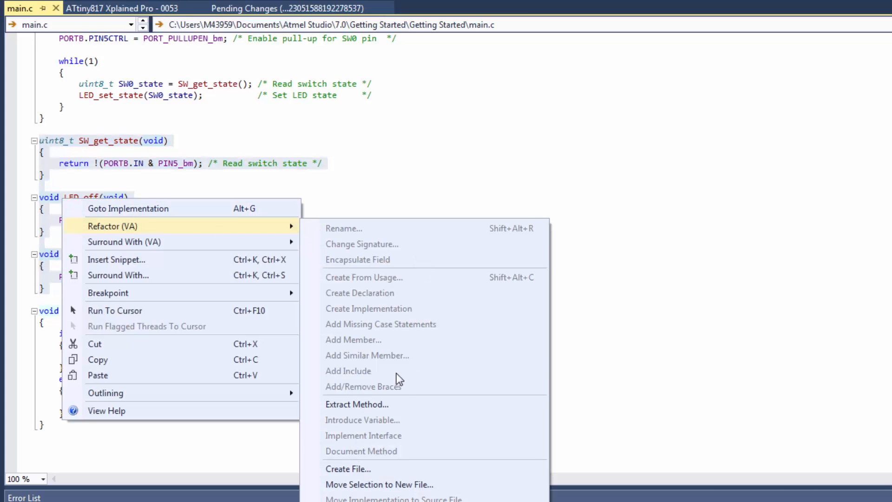
mouse_move(367, 484)
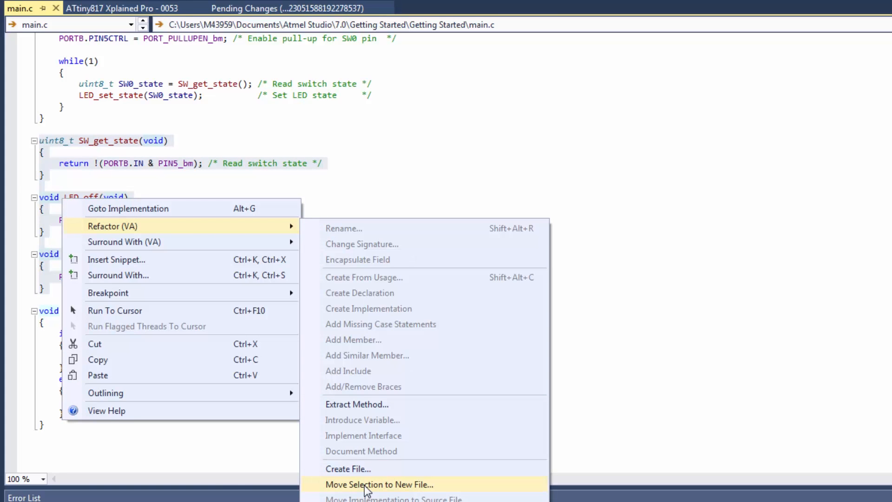
click(379, 485)
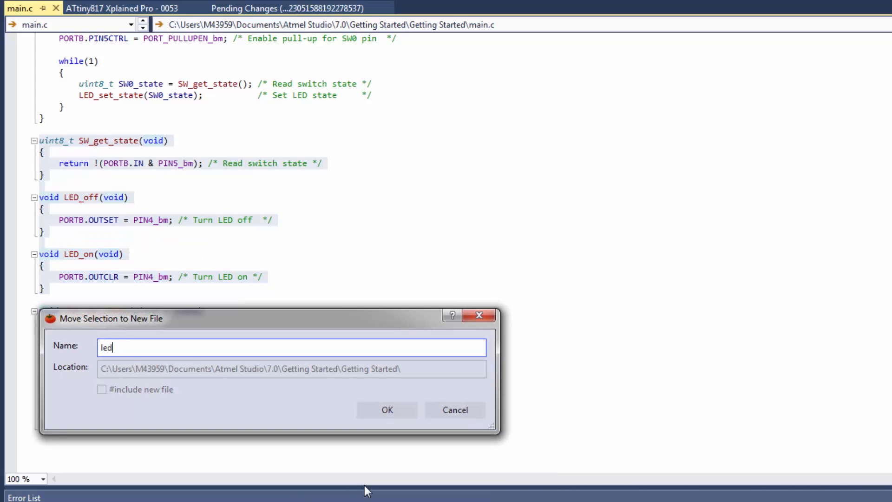
click(387, 410)
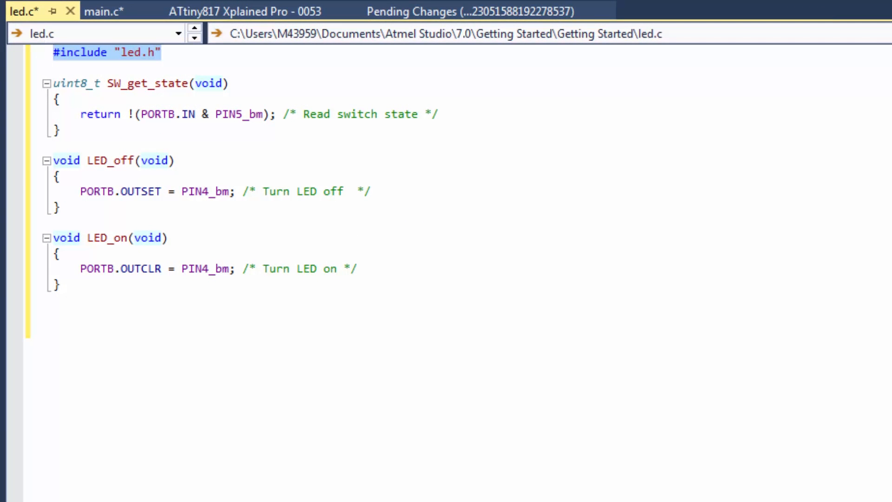
Add #include "led.h" at the top of main.c
click(105, 11)
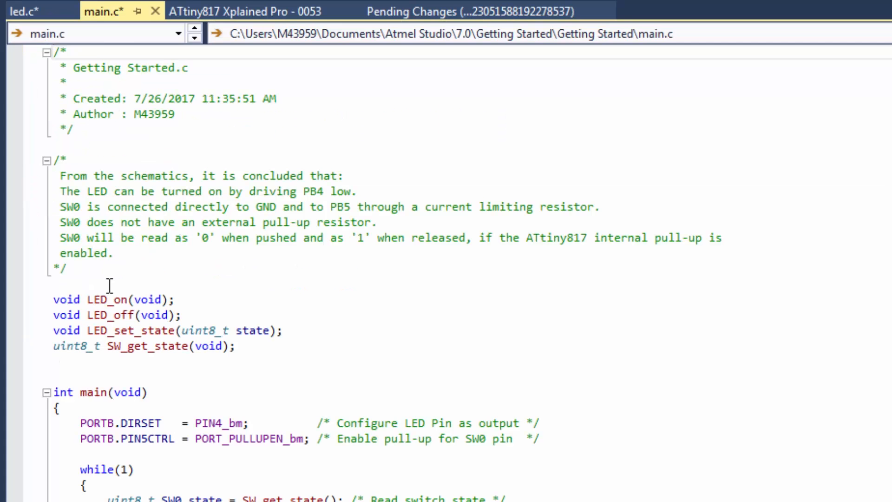
text(#include "led.h")
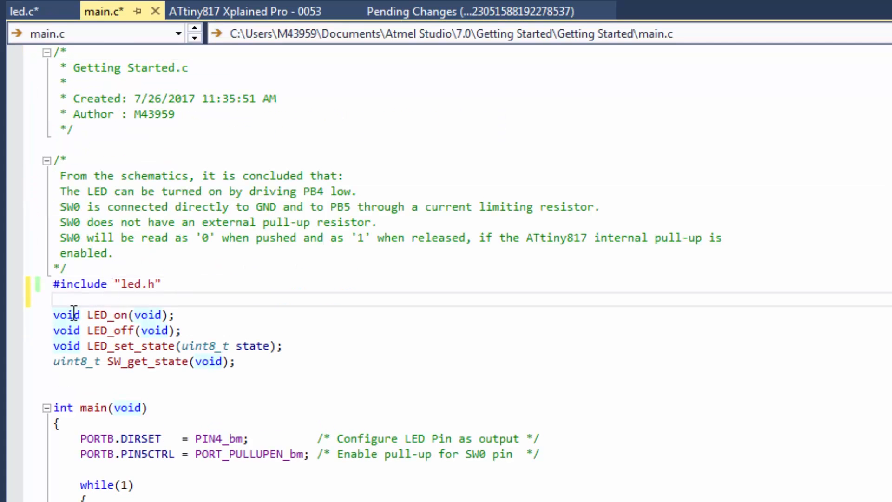
Move the three LED function prototypes into a new led.h header via Refactor (VA)
drag(53, 315, 283, 346)
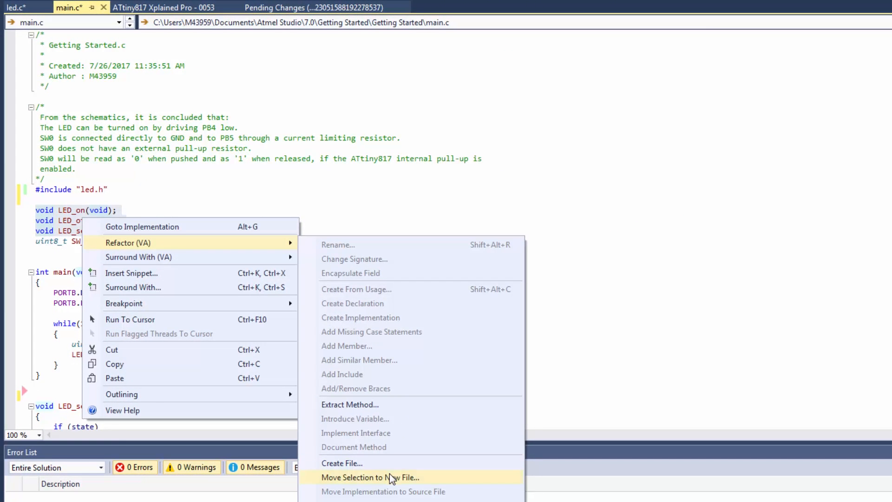
click(370, 477)
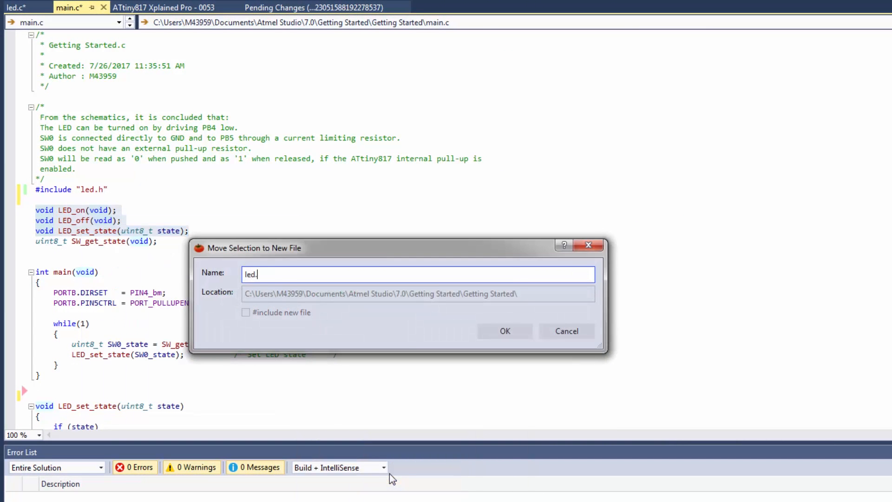
click(504, 331)
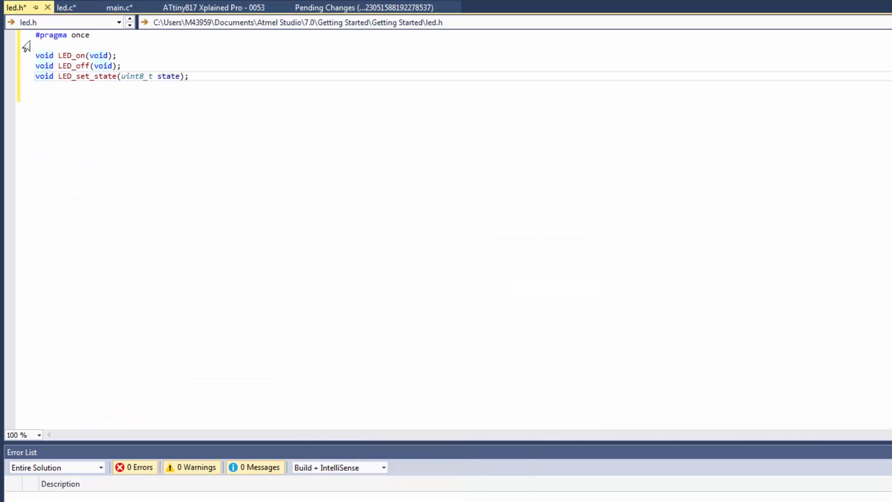
mouse_move(159, 80)
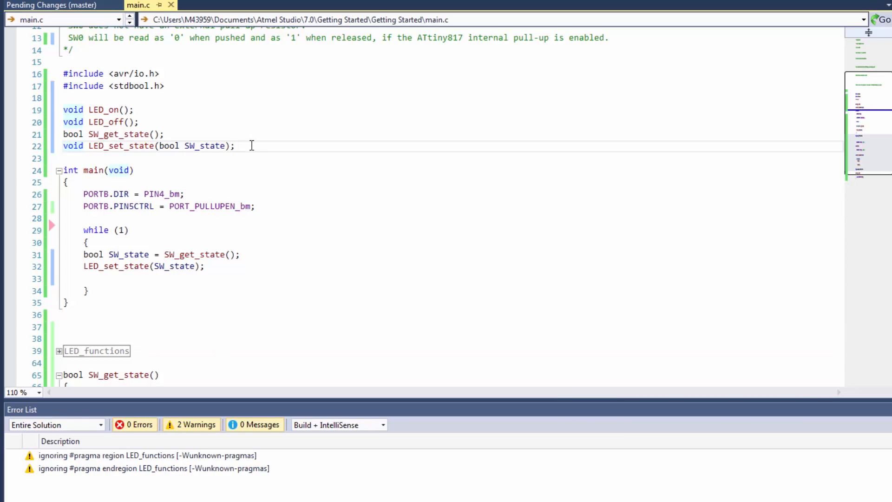
mouse_move(247, 141)
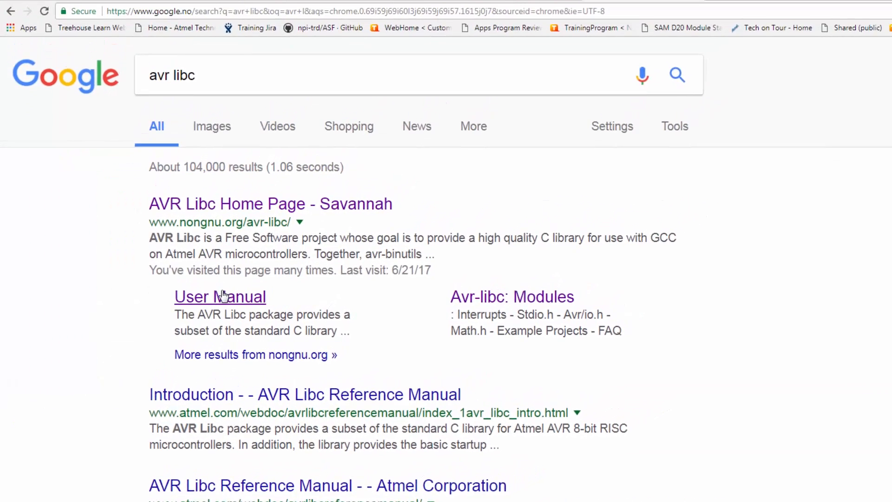
Read the <avr/interrupt.h> Interrupts page's ISR() example in the avr-libc module list
click(219, 297)
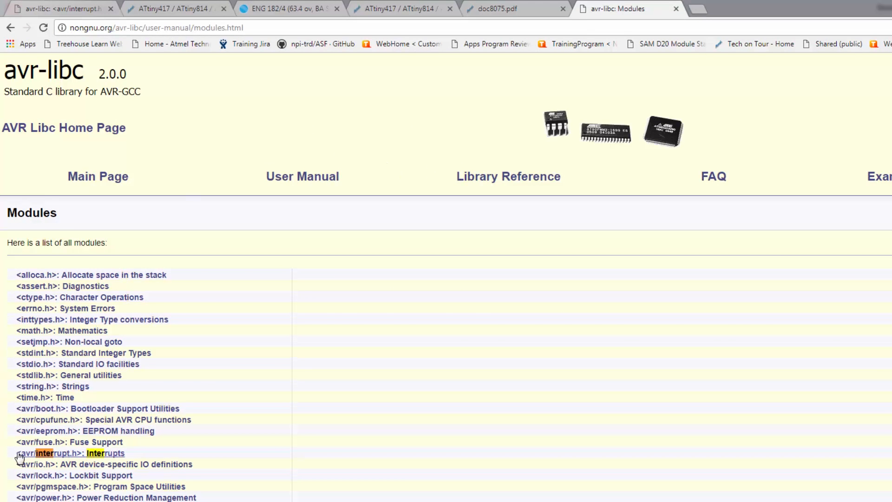
click(69, 453)
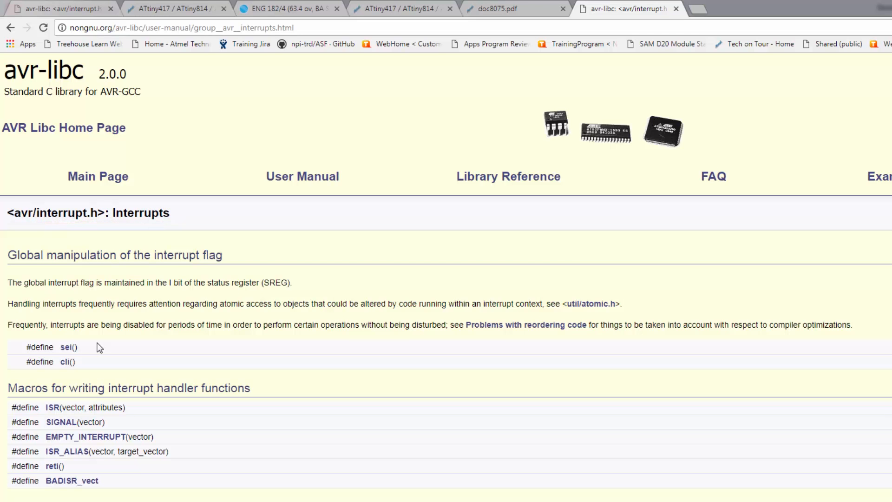
mouse_move(102, 351)
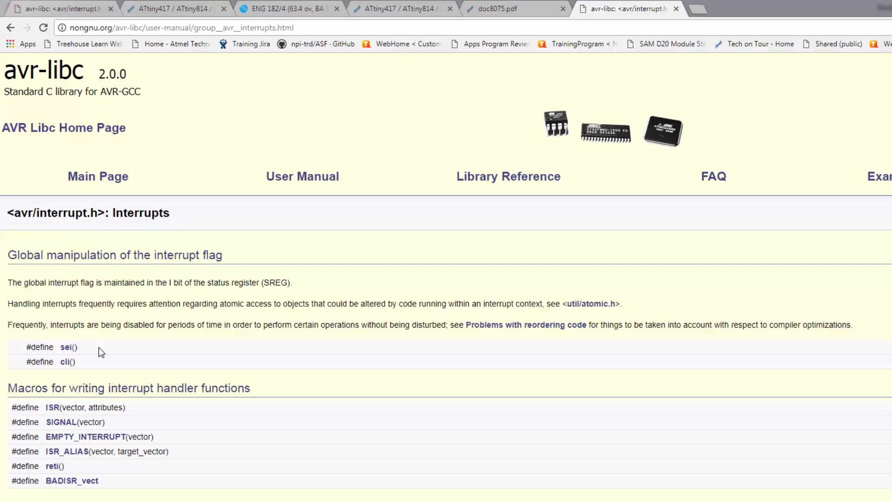
scroll(down, 3)
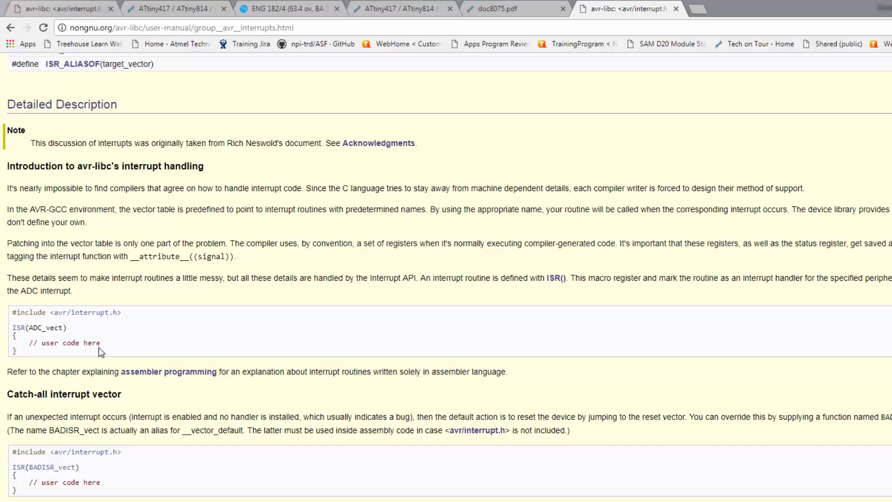
double_click(48, 328)
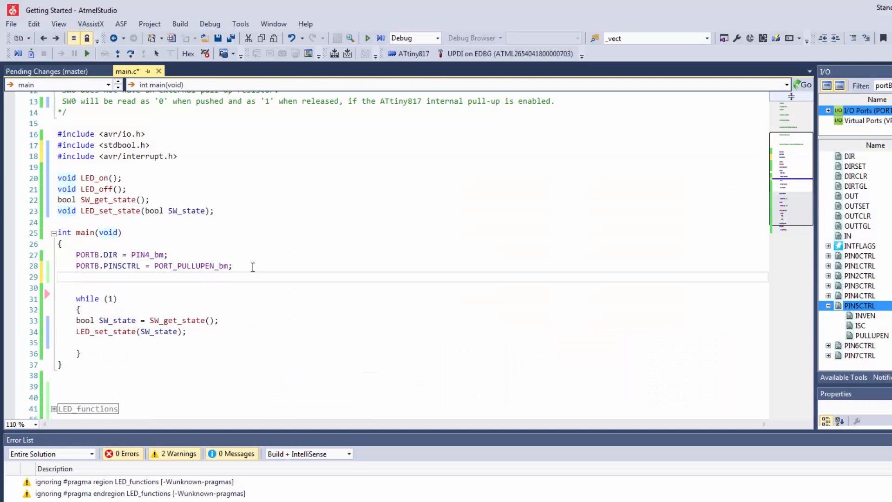
Enable global interrupts with sei() in main and check PIN5CTRL via the I/O view
text(sei())
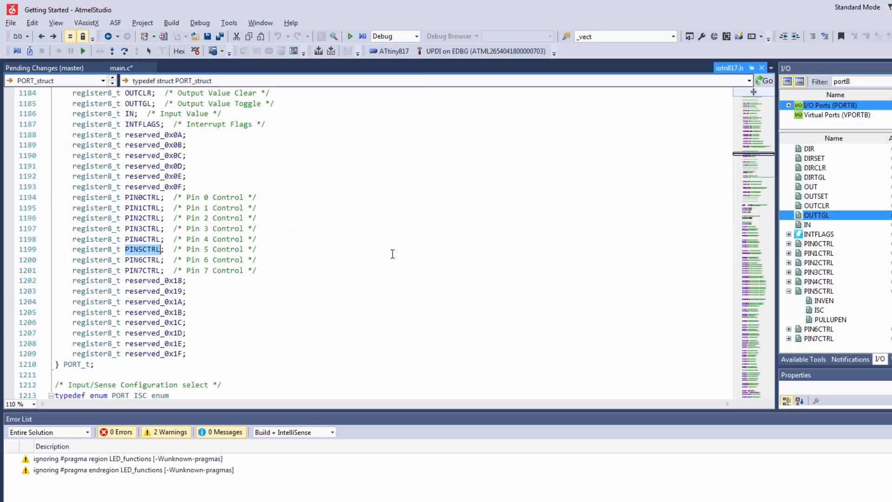
click(53, 80)
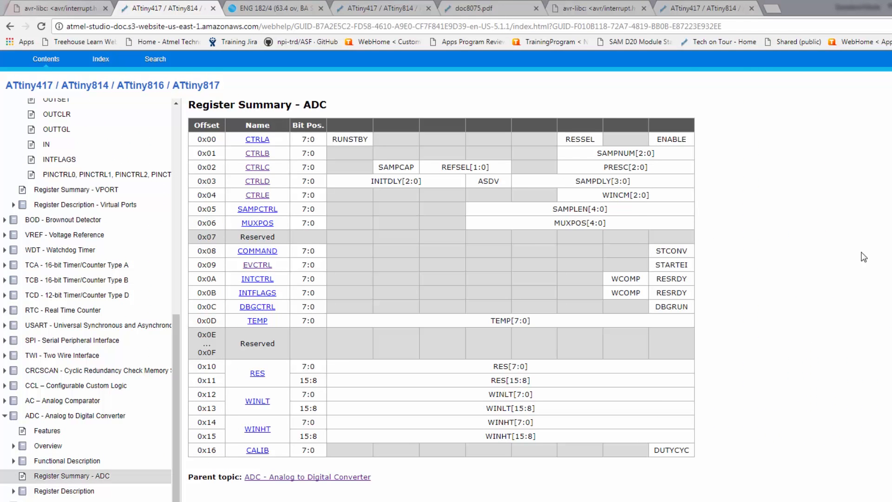
Select the MUXPOS field name in the ADC Register Summary for copying
double_click(570, 222)
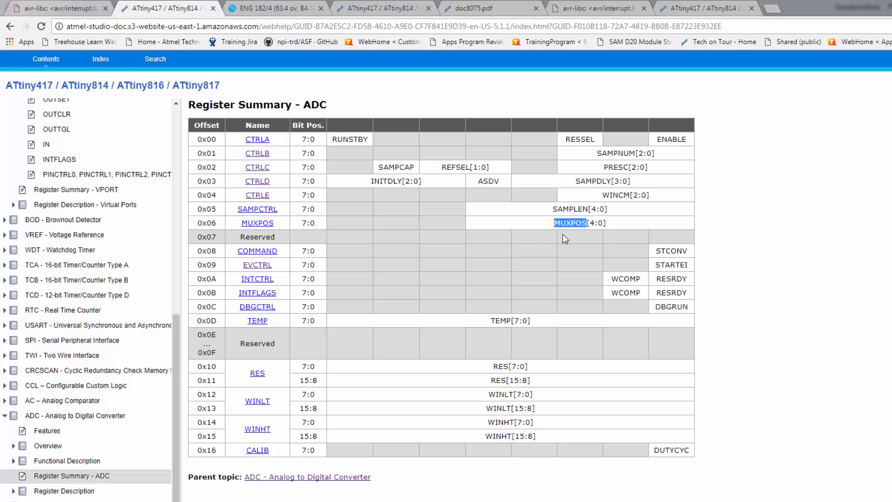
mouse_move(601, 237)
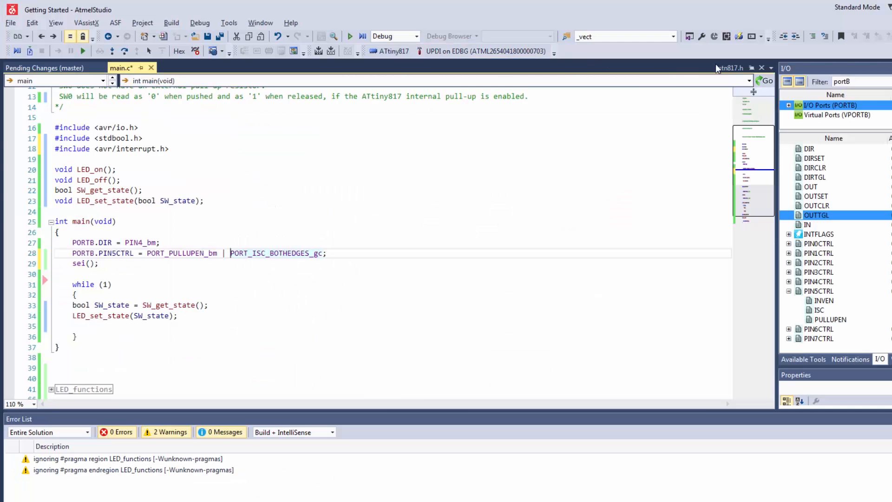
text(MUXPOS)
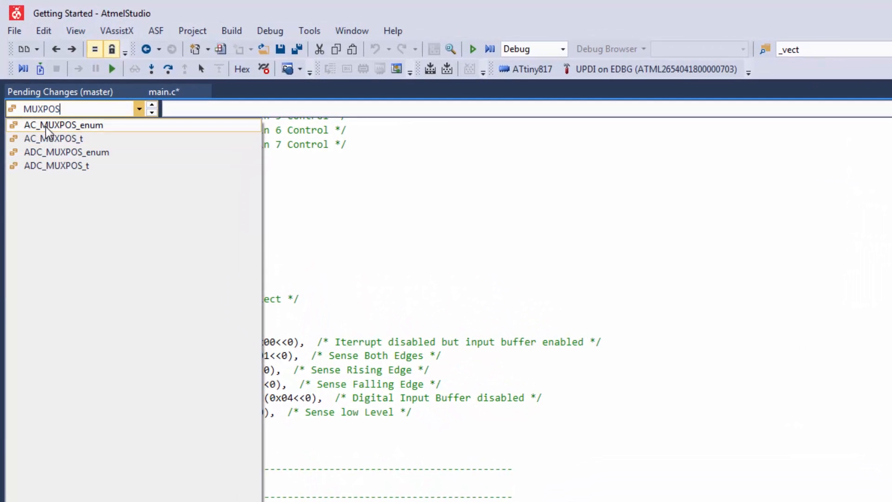
mouse_move(67, 152)
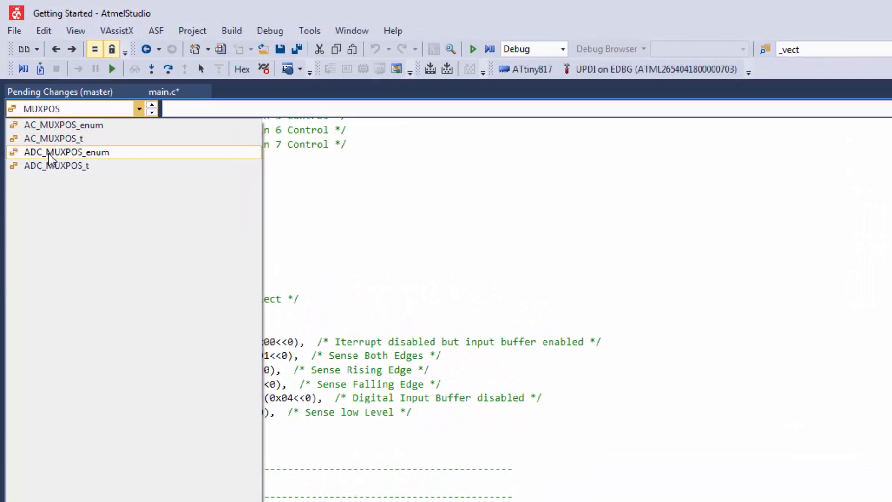
click(66, 152)
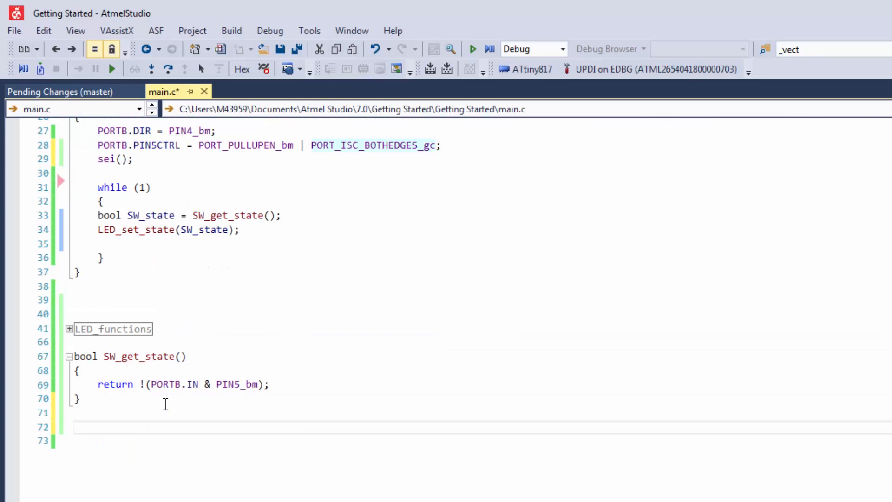
Start an ISR( handler for a PORT vector and search iotn817.h for the interrupt vector names
text(ISR()
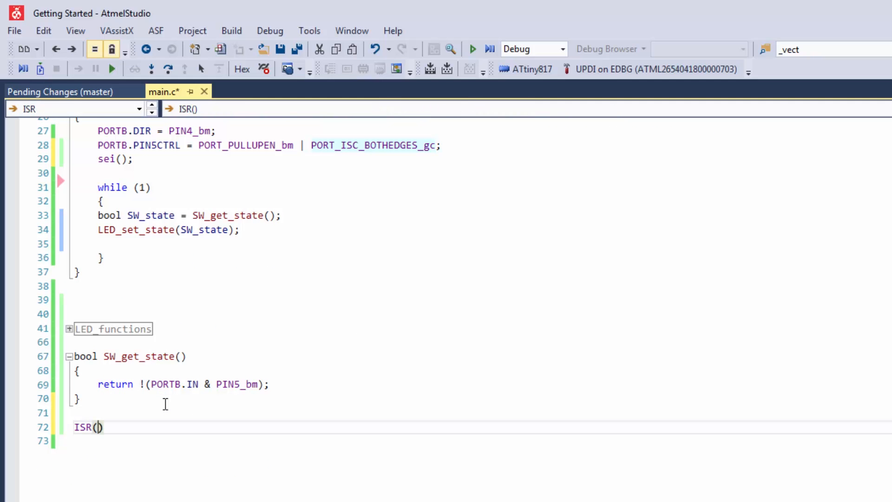
text(PO_)
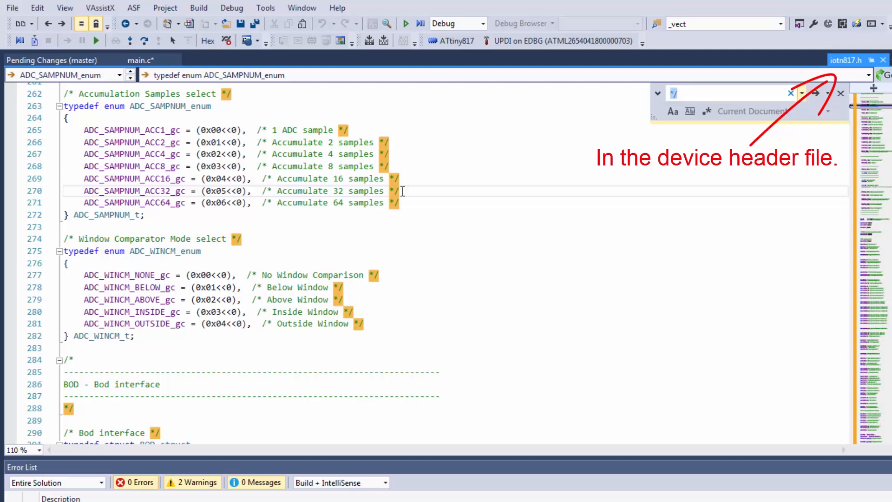
text(interrup)
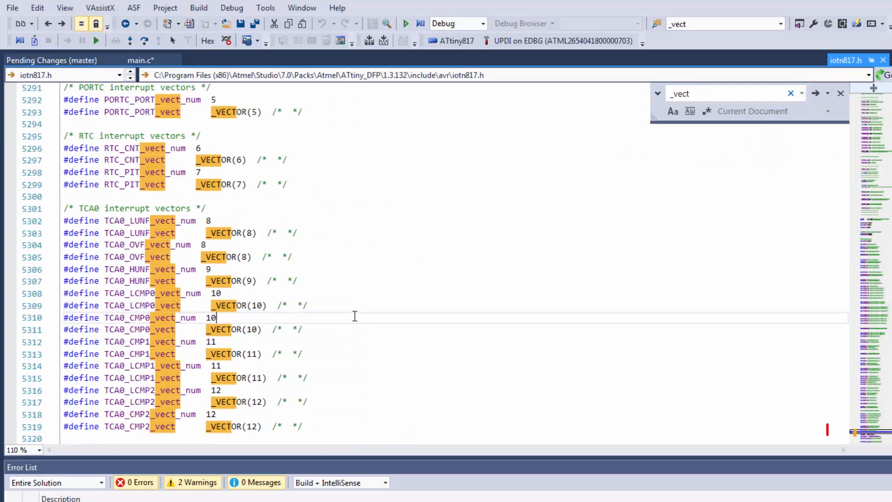
scroll(down, 3)
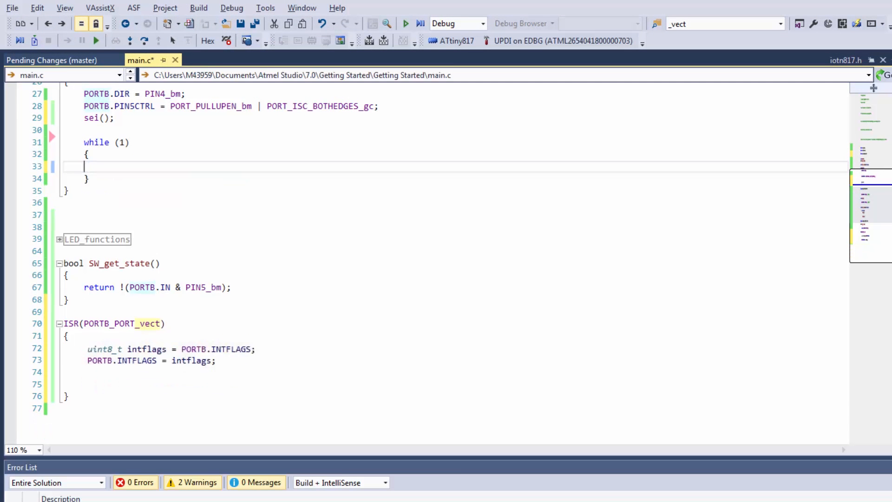
Read SW_get_state() into bool SW_state inside the ISR(PORTB_PORT_vect) handler
text(bool SW_state = SW_get_state();)
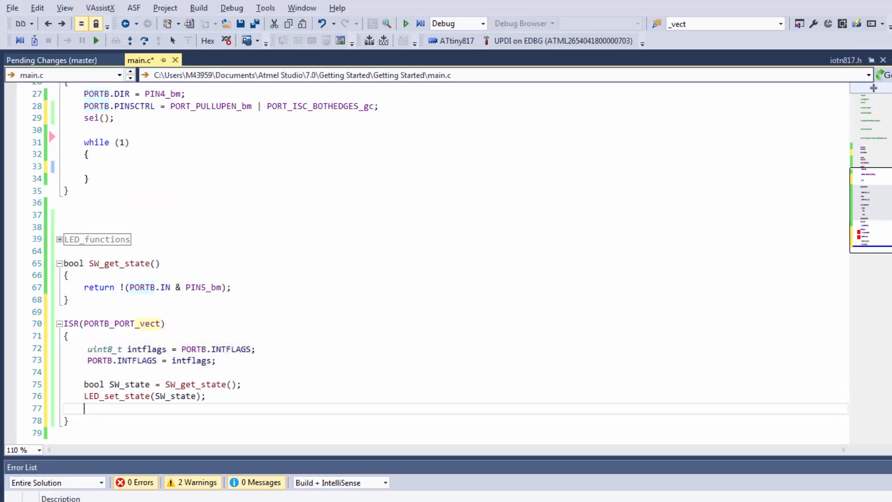